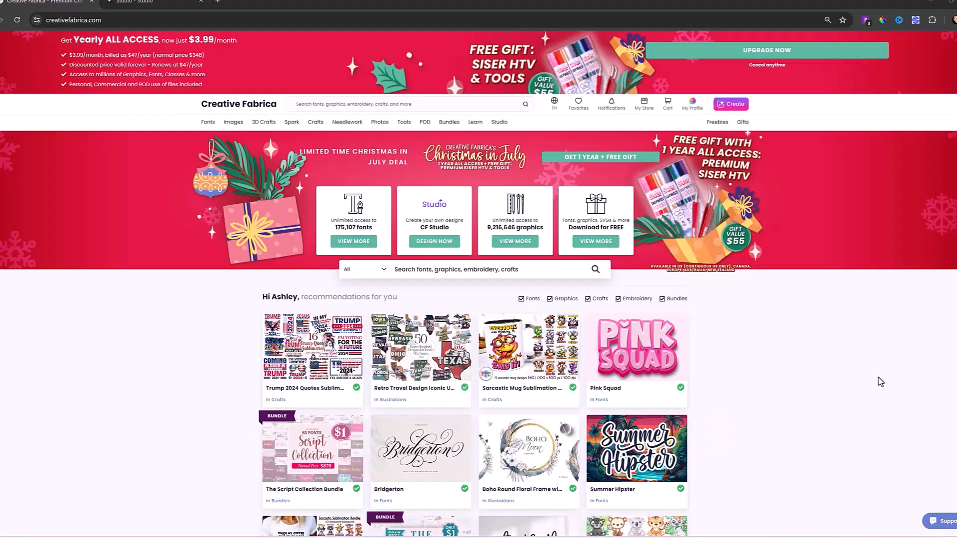
mouse_move(506, 129)
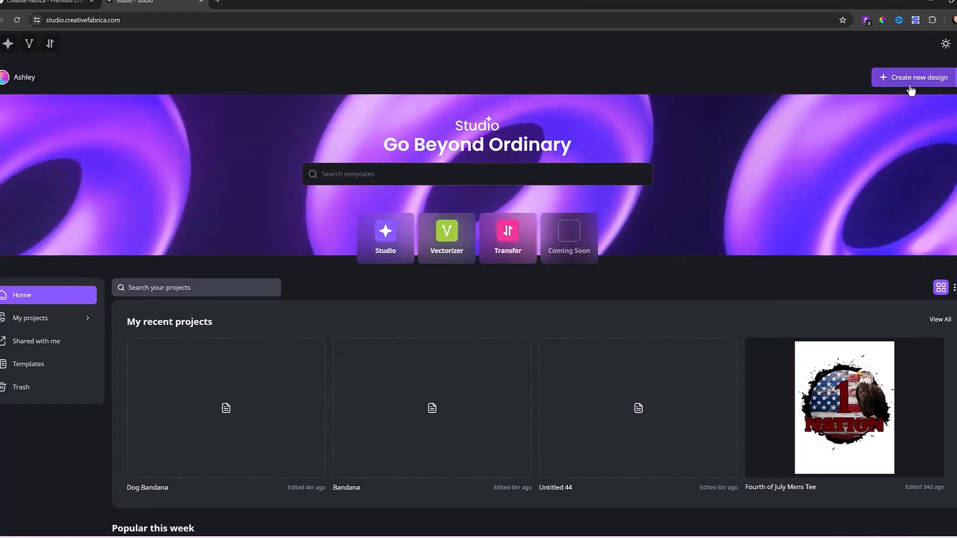
Scroll down the Creative Fabrica page toward the Studio entry.
scroll(down, 3)
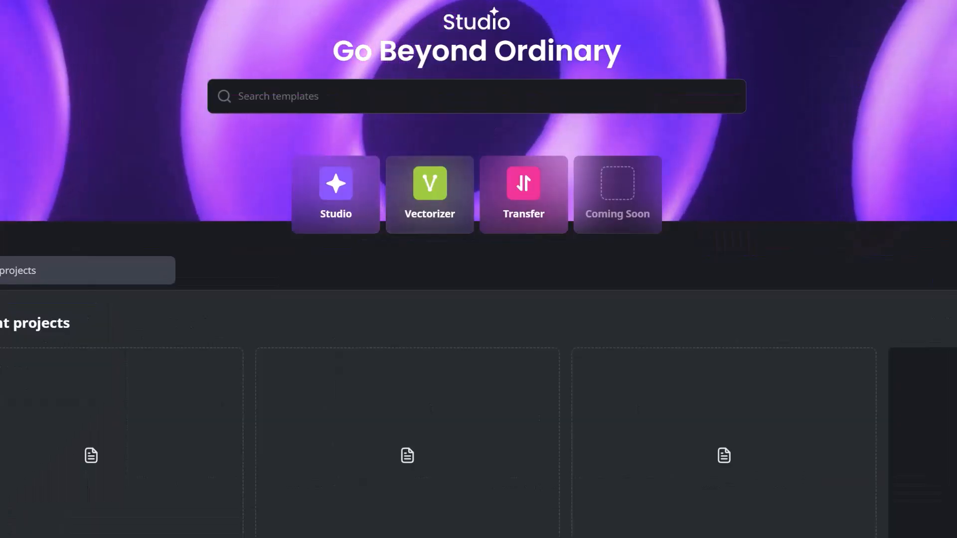
Start a new design from Printful's Bandana (All-over print) preset at Print (300 DPI).
click(335, 183)
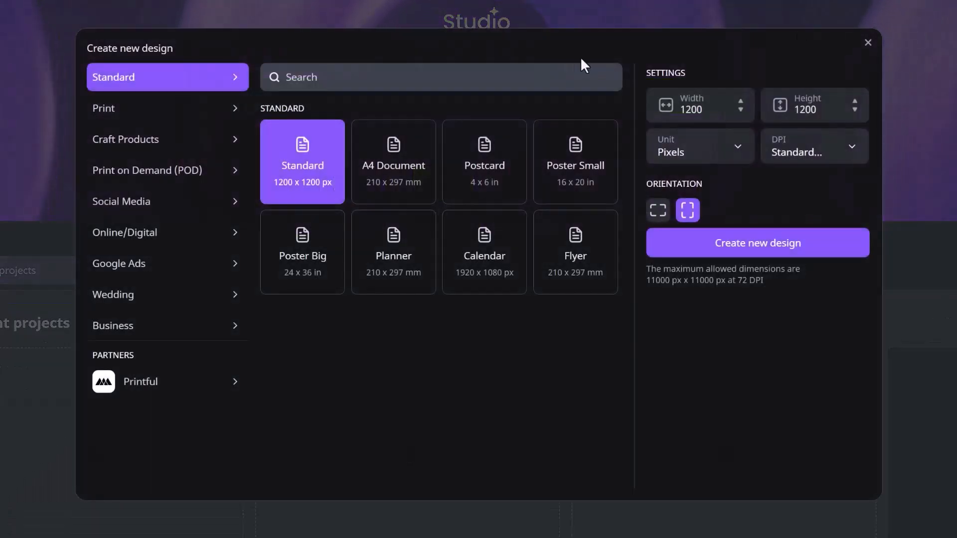
mouse_move(439, 61)
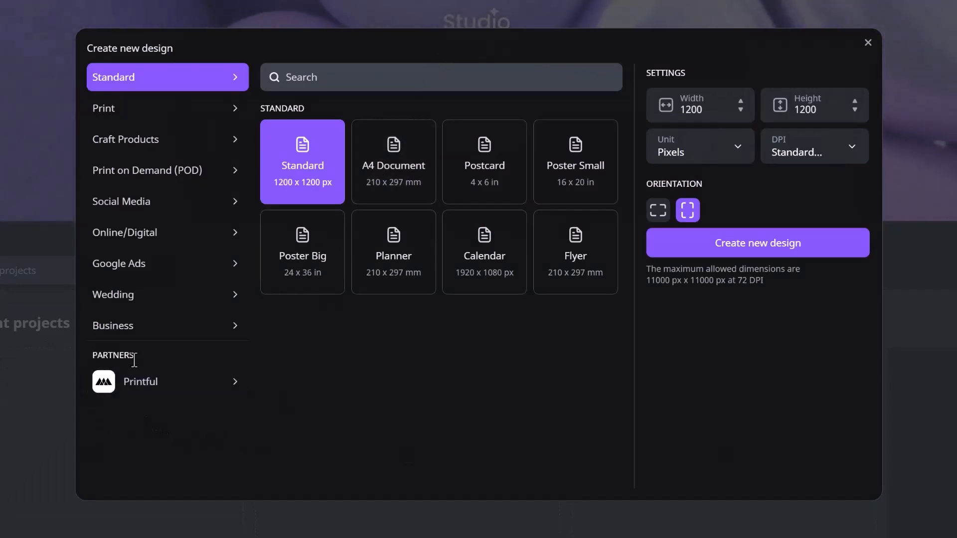
click(141, 382)
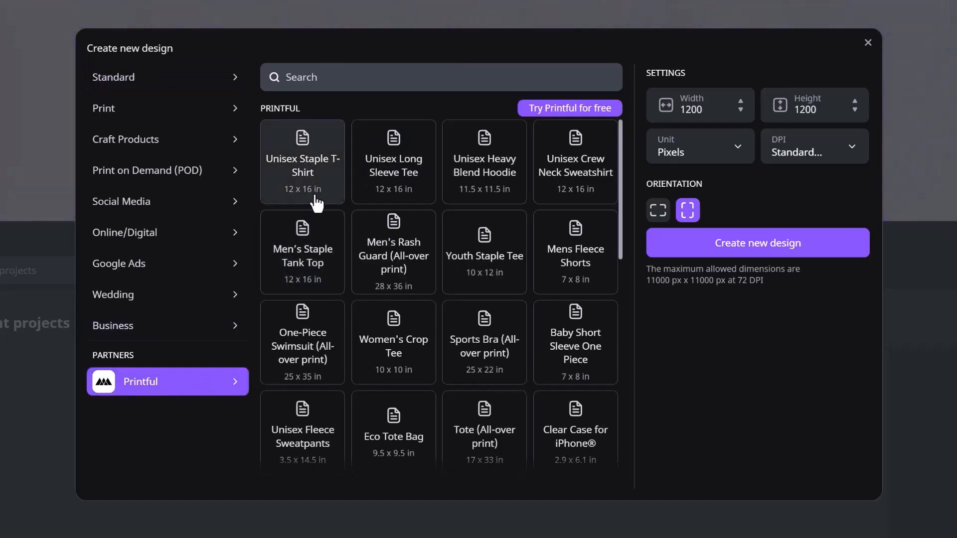
mouse_move(485, 252)
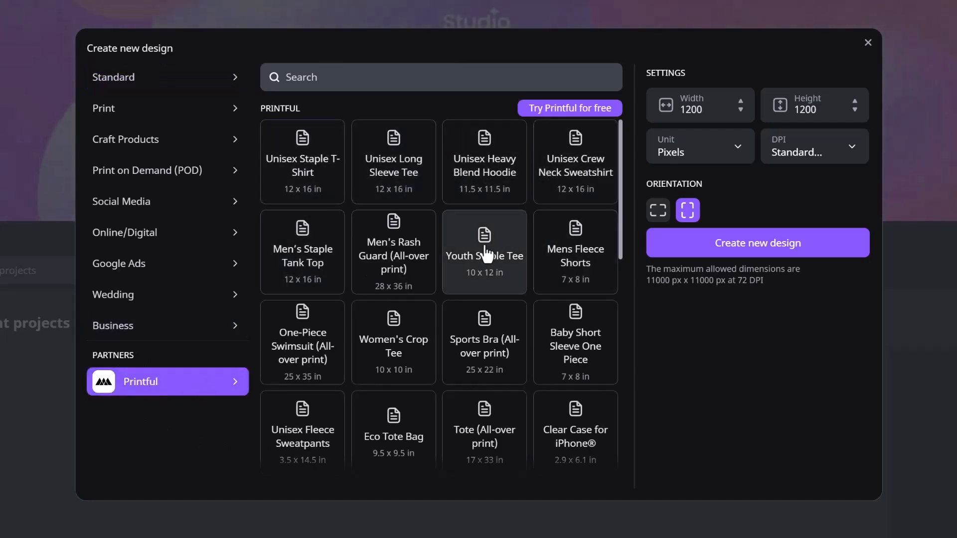
mouse_move(393, 341)
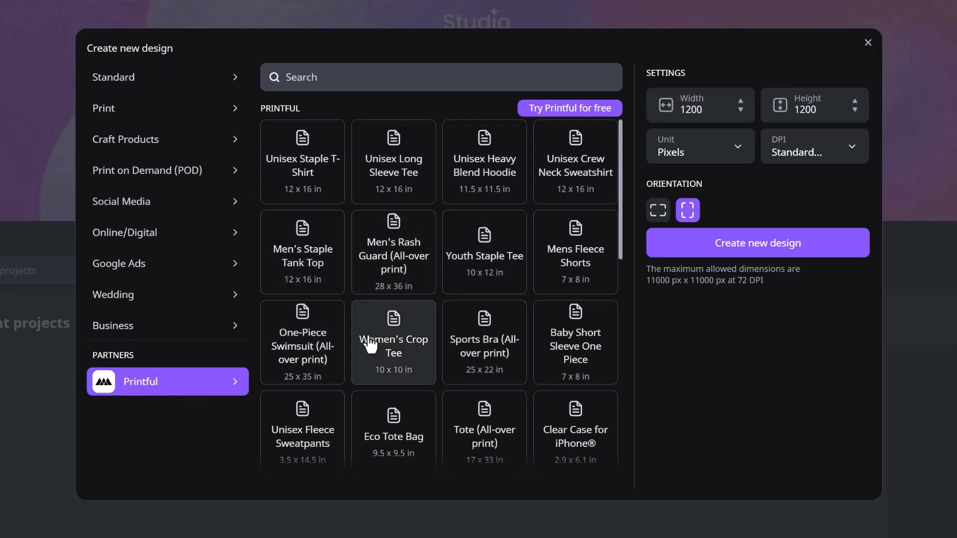
scroll(down, 3)
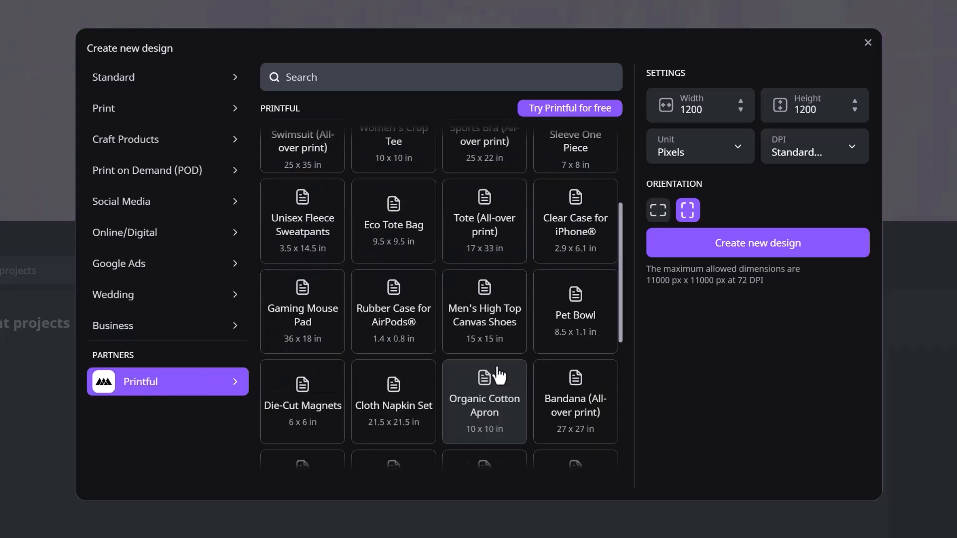
click(574, 259)
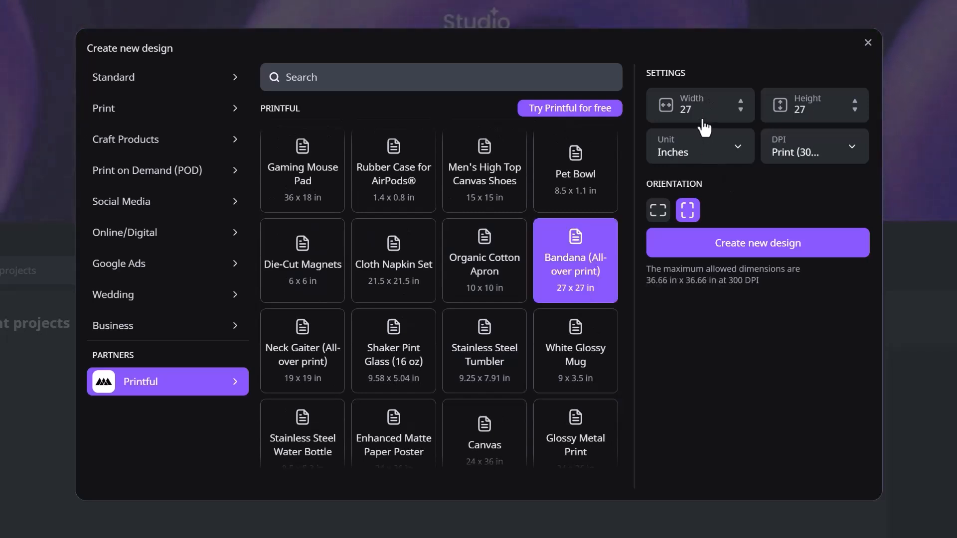
mouse_move(748, 190)
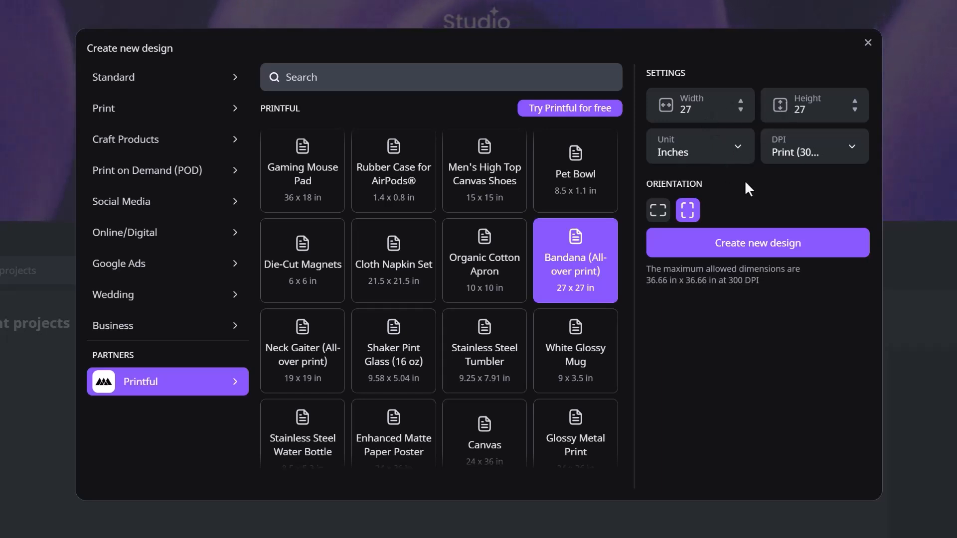
click(813, 147)
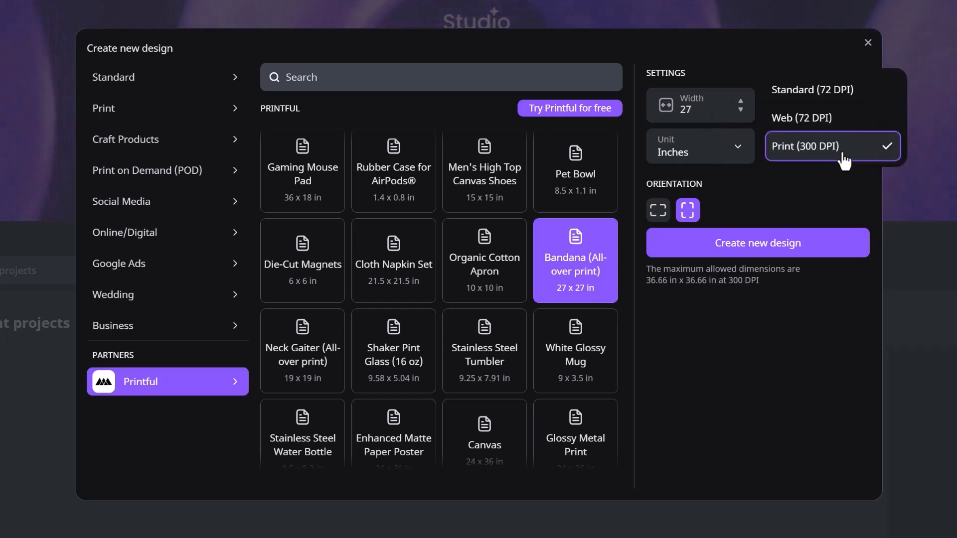
click(831, 146)
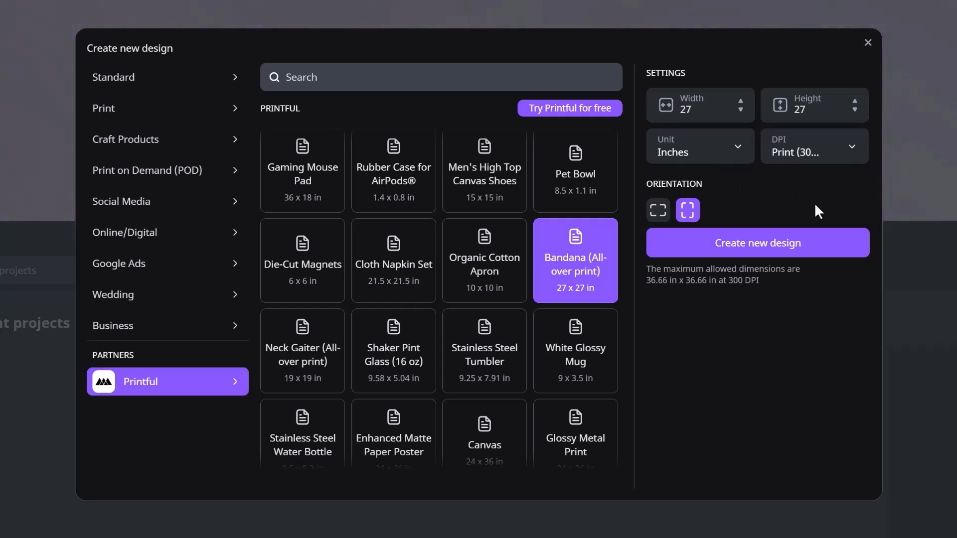
Create the design and cover the canvas with a filled square recoloured olive green.
click(757, 242)
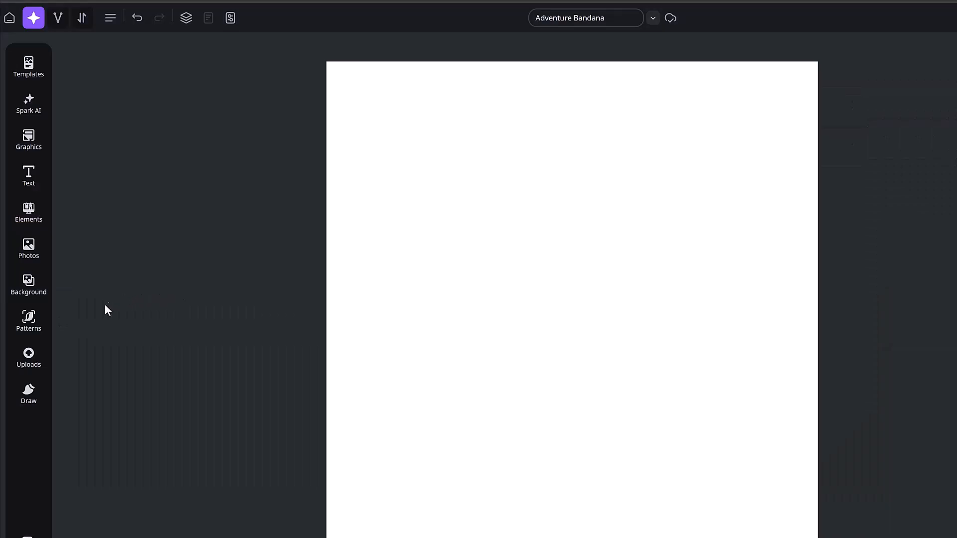
mouse_move(88, 199)
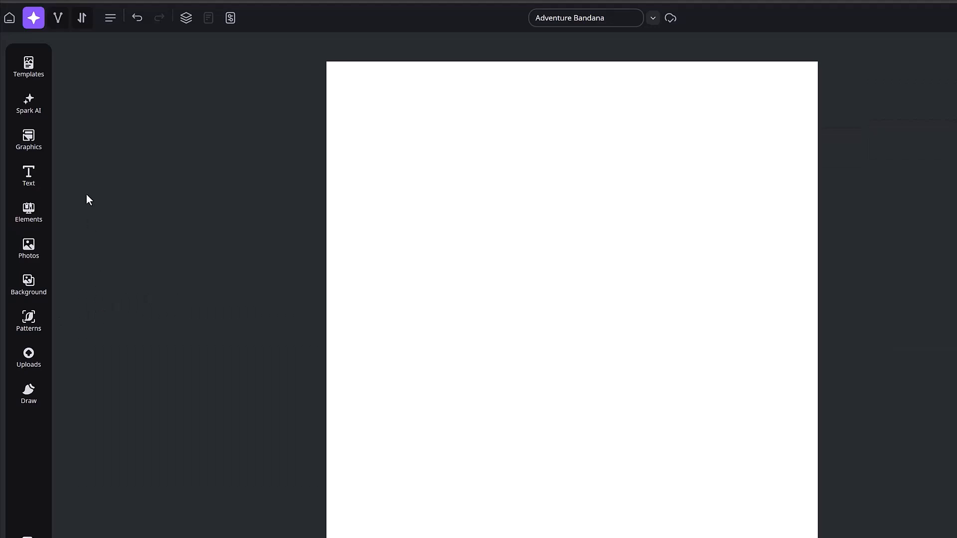
mouse_move(80, 155)
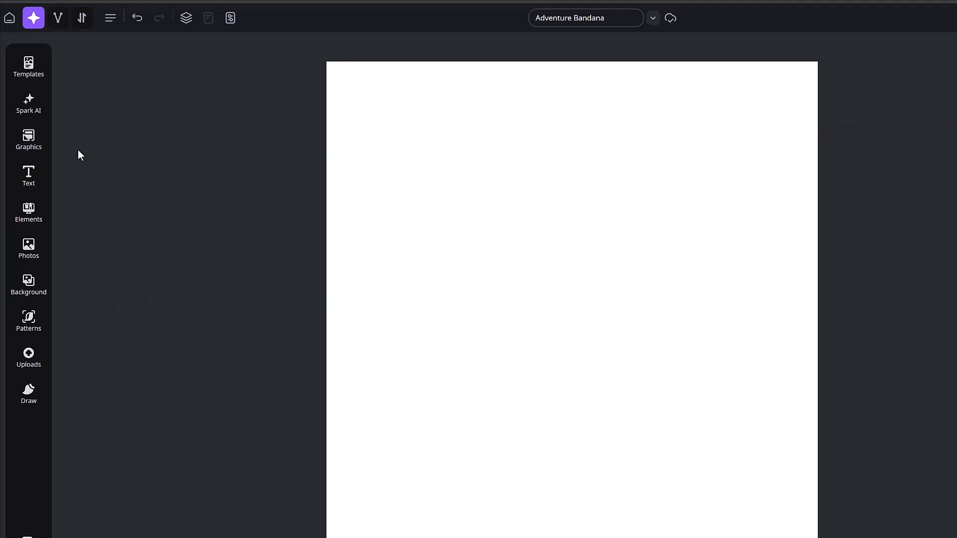
mouse_move(57, 114)
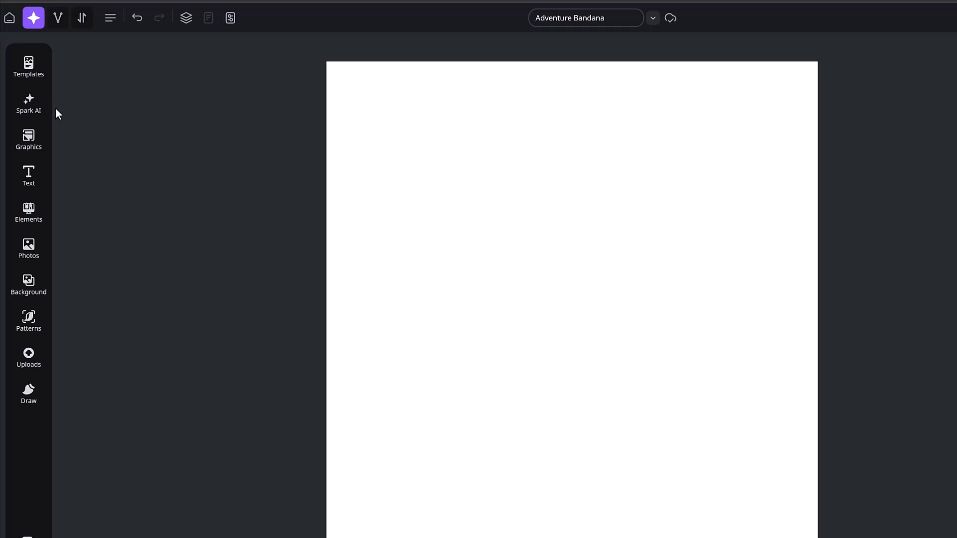
click(28, 213)
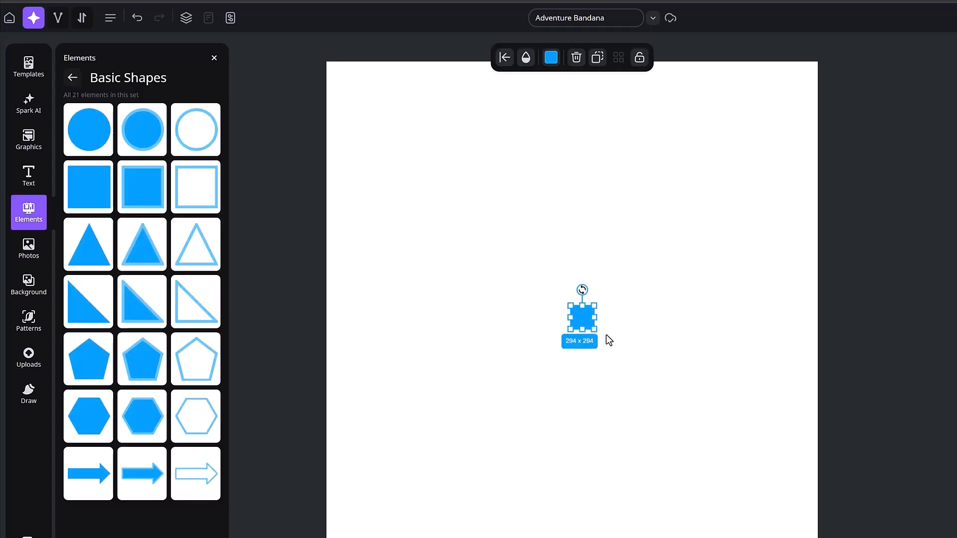
drag(581, 317, 427, 149)
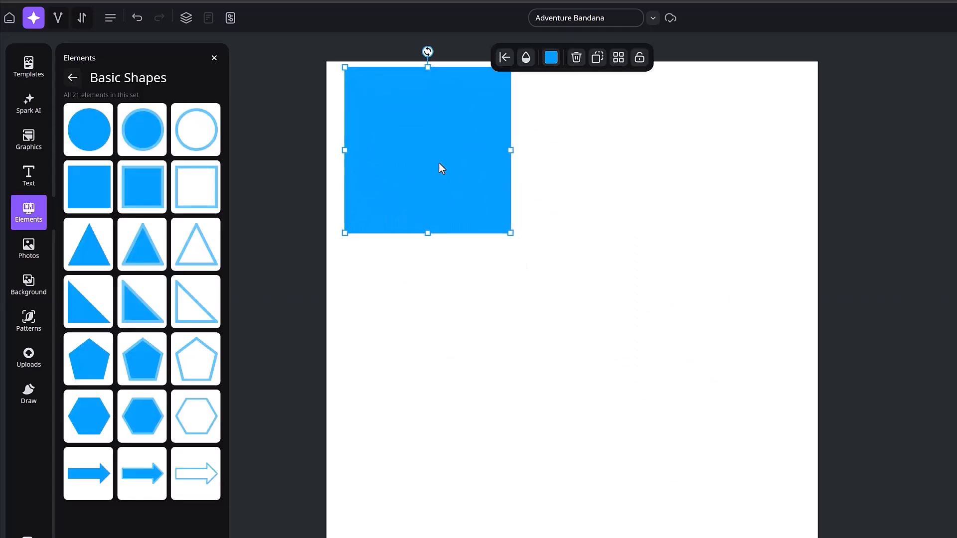
drag(511, 233, 817, 308)
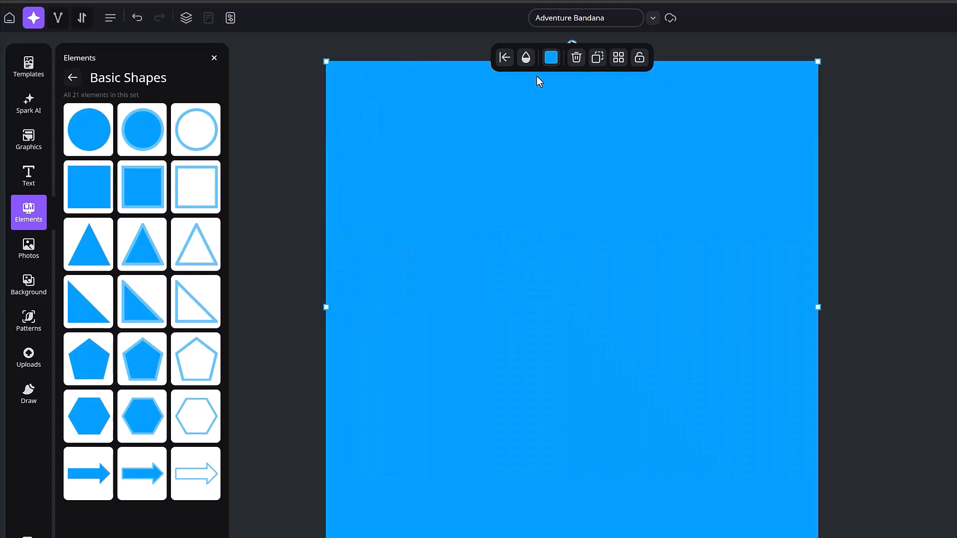
click(551, 58)
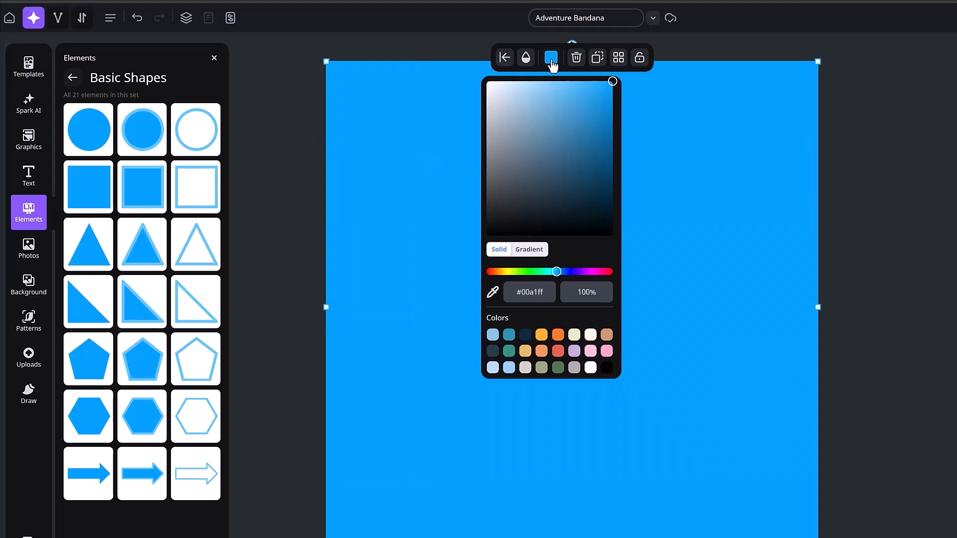
mouse_move(514, 140)
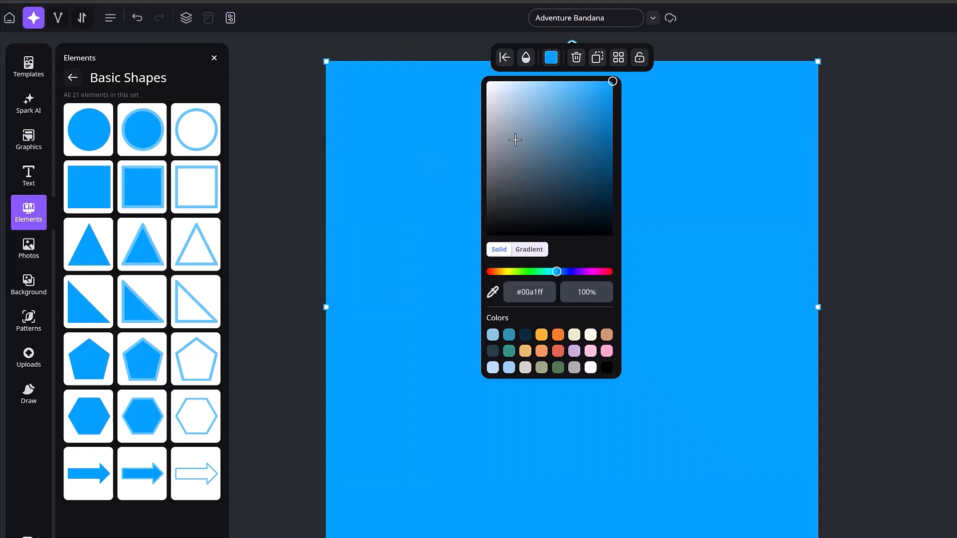
click(541, 367)
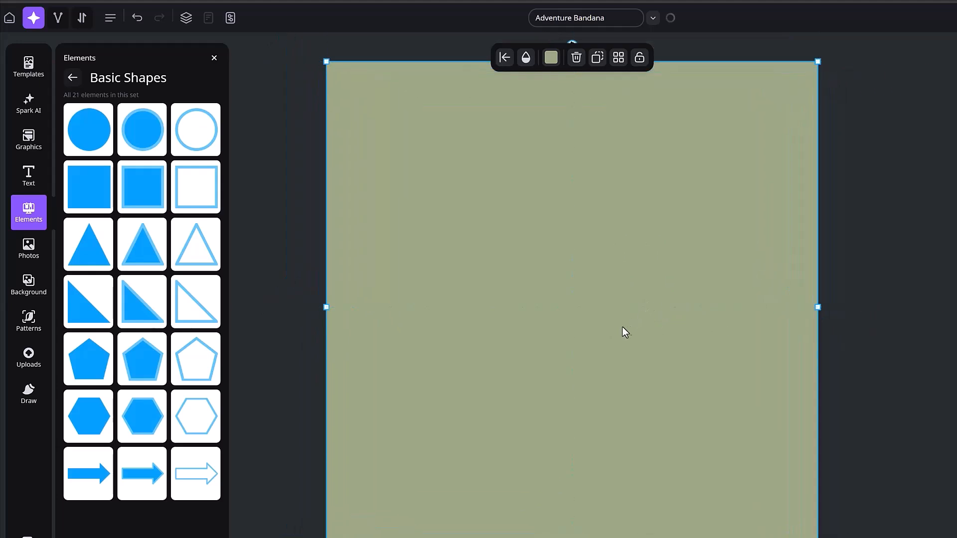
mouse_move(671, 312)
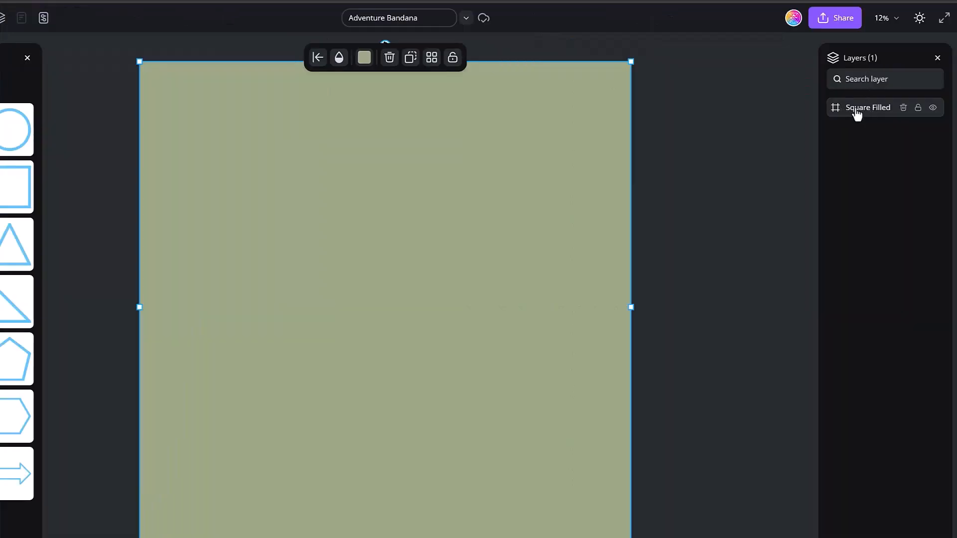
mouse_move(607, 154)
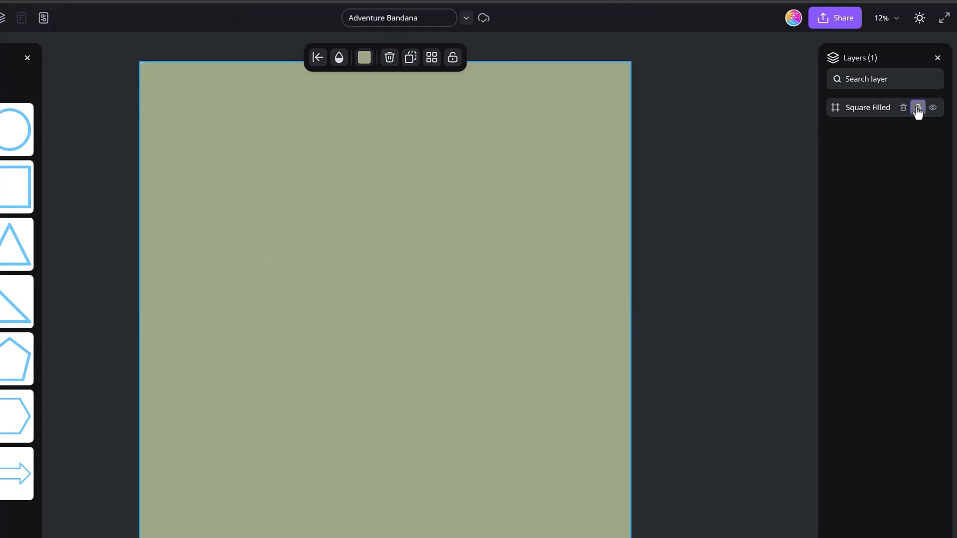
Lock the Square Filled background layer in the Layers panel.
click(918, 108)
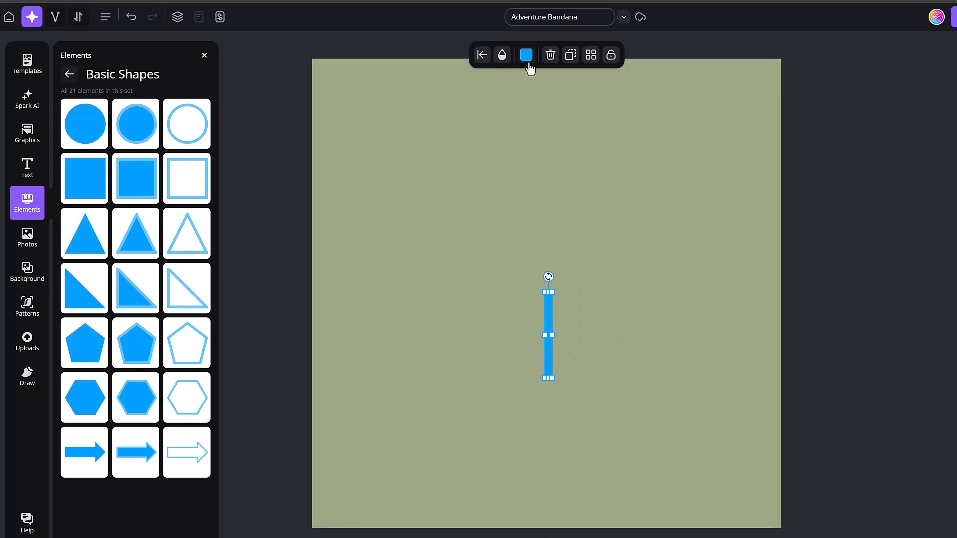
Recolour the thin trunk rectangle dark grey via its colour options.
click(525, 55)
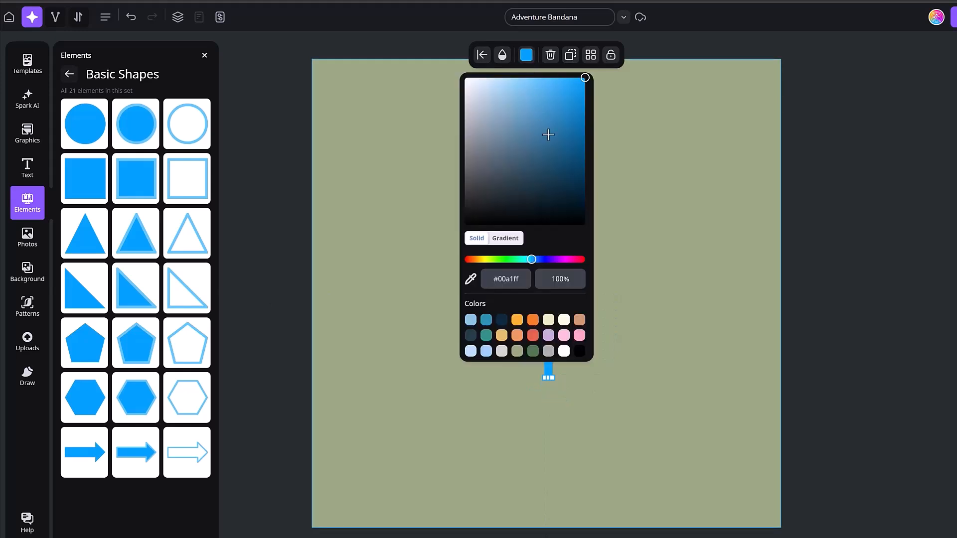
drag(531, 259, 468, 260)
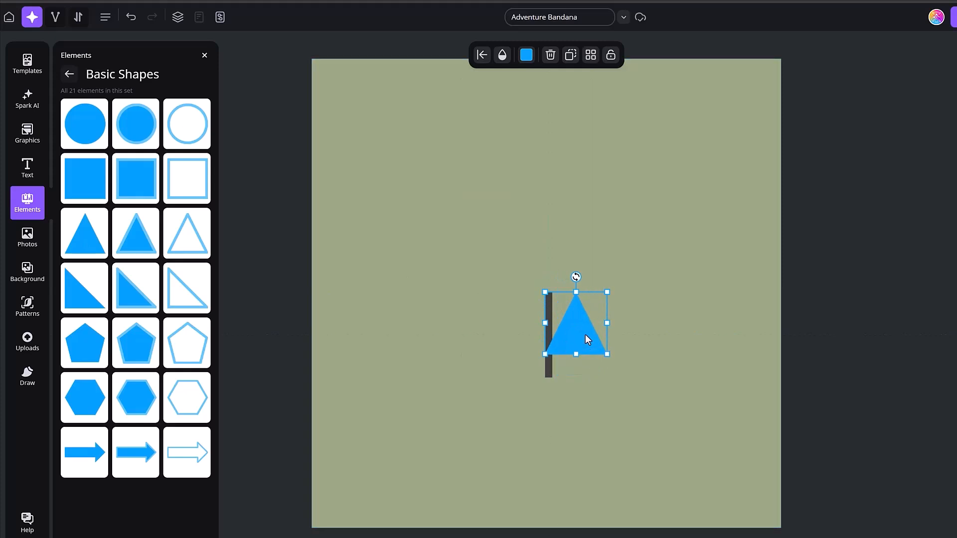
click(527, 55)
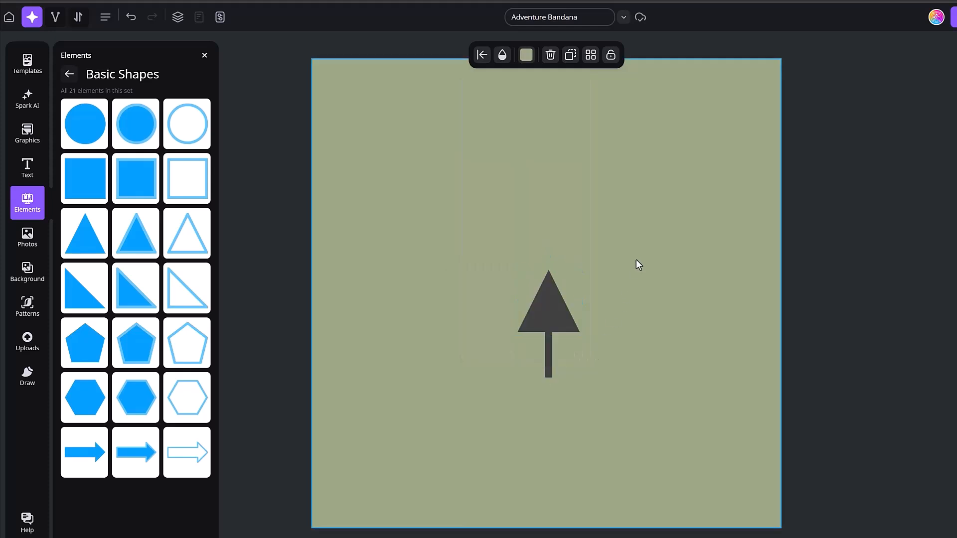
mouse_move(619, 335)
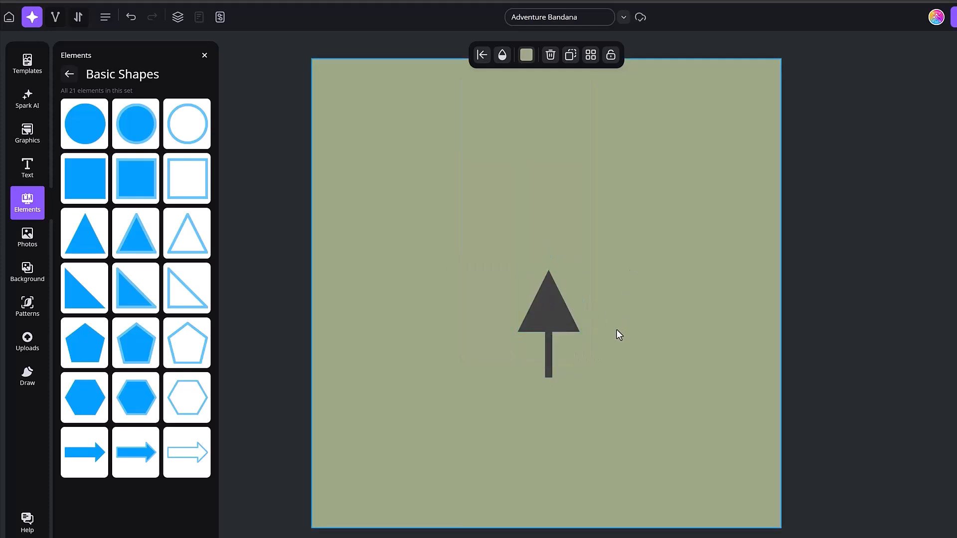
Add a second, slightly smaller triangle tier above the tree's top.
click(547, 305)
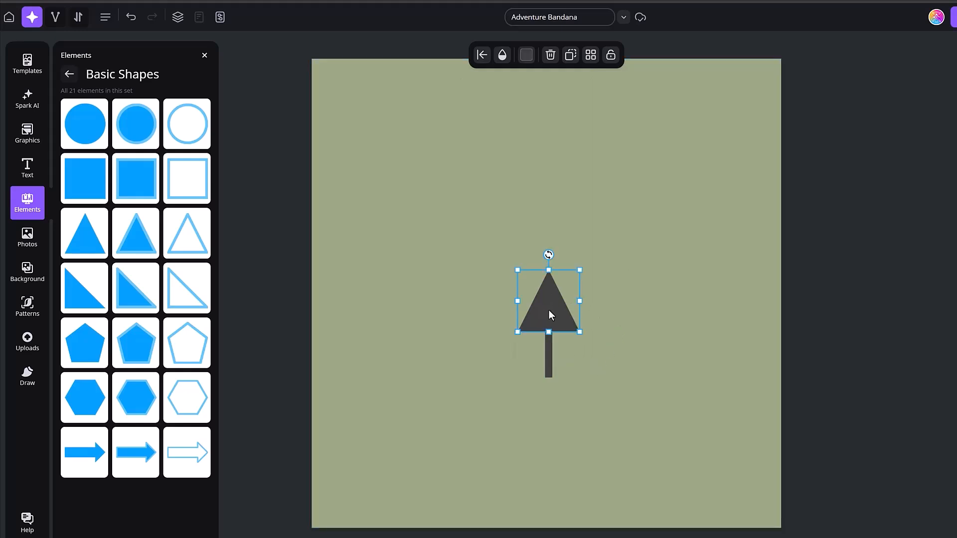
drag(549, 315, 548, 306)
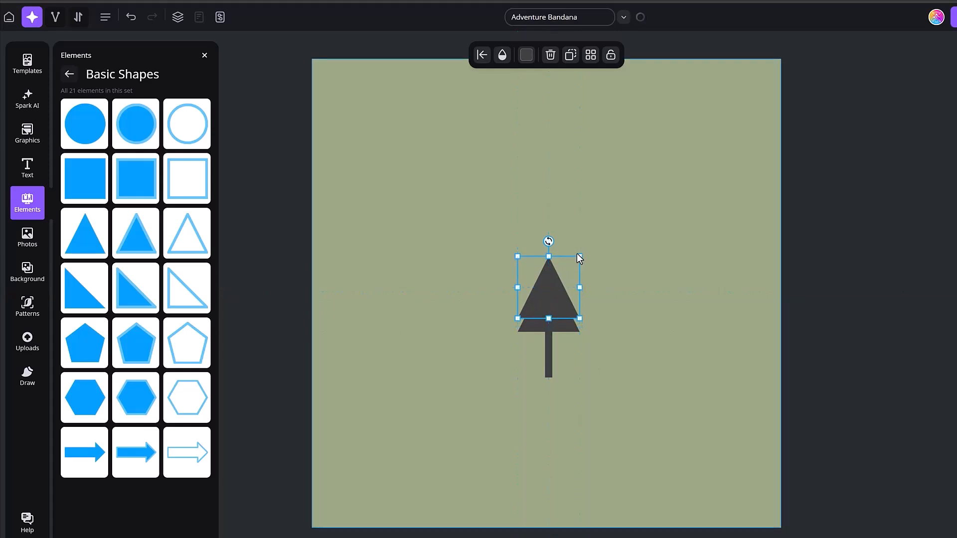
drag(578, 256, 574, 263)
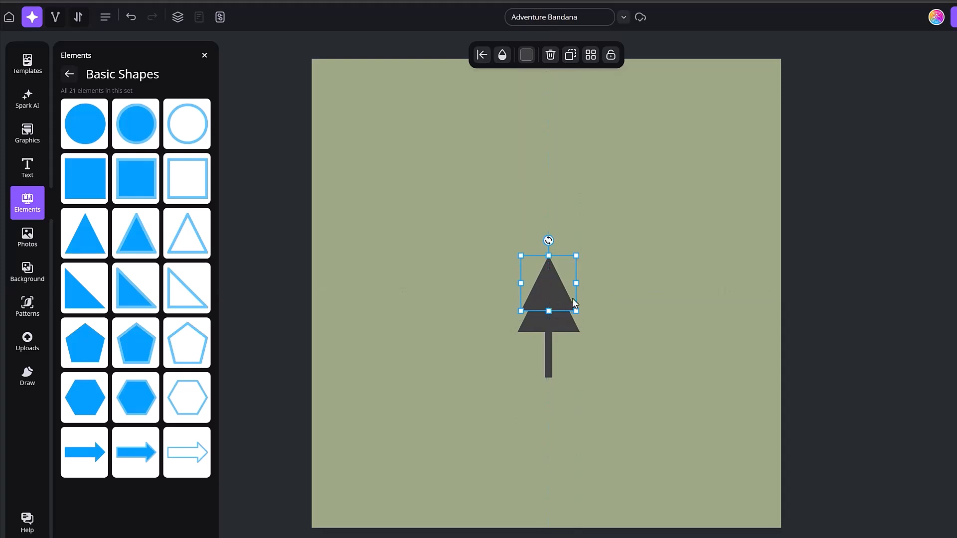
click(610, 341)
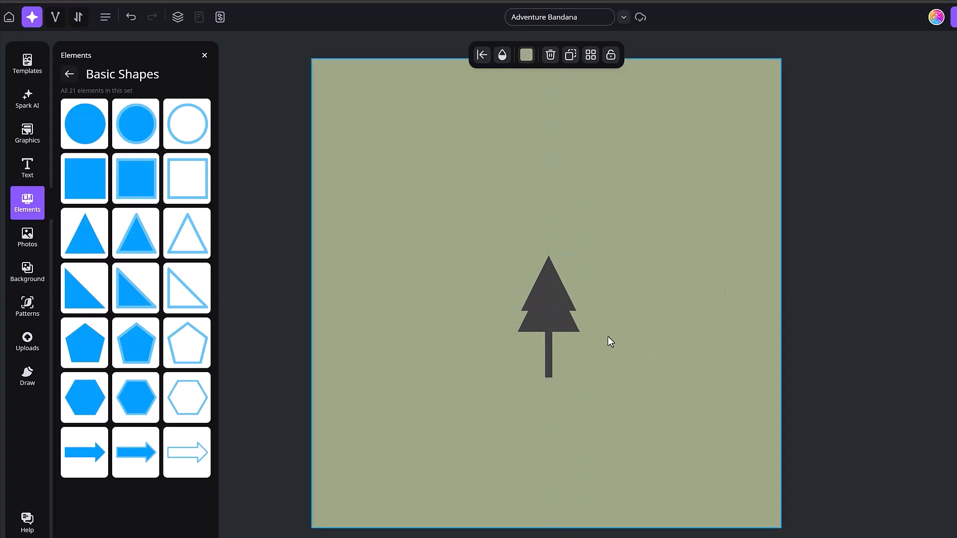
Add a third, smaller triangle tier centred over the trunk to finish the pine.
click(549, 287)
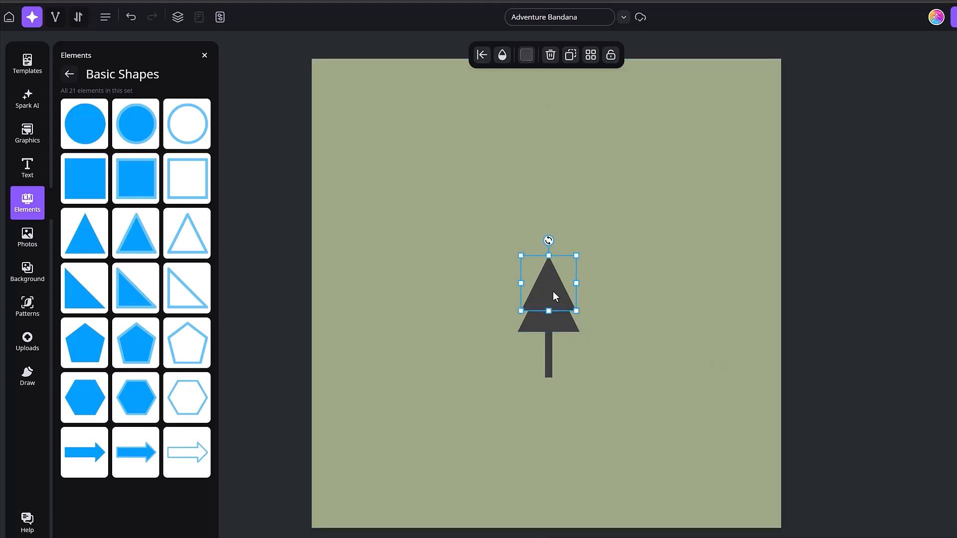
drag(549, 296, 548, 284)
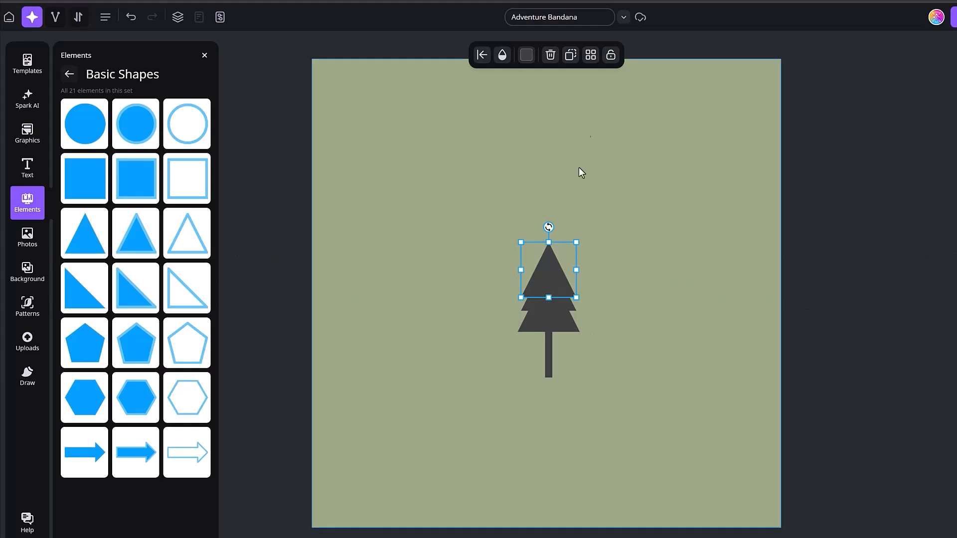
mouse_move(555, 276)
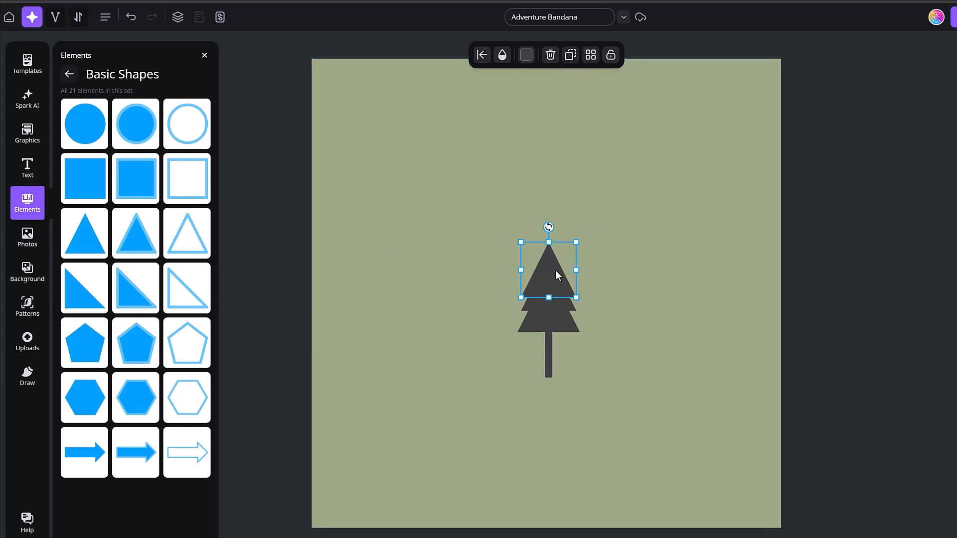
drag(548, 268, 548, 281)
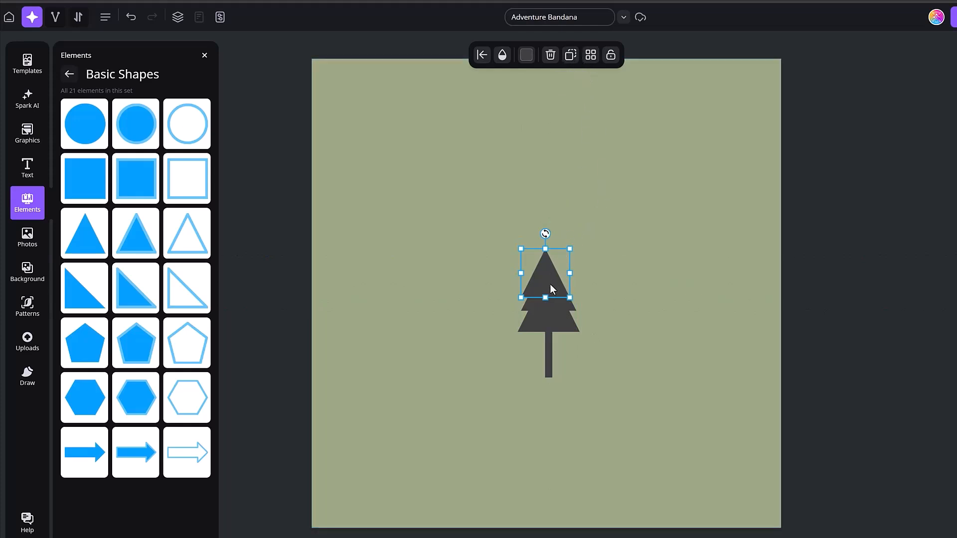
drag(546, 278, 548, 272)
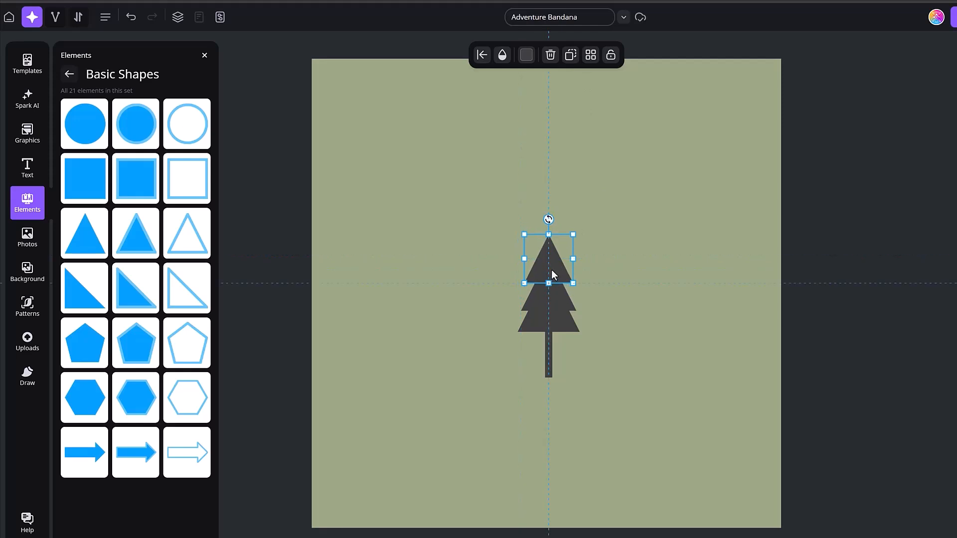
click(664, 331)
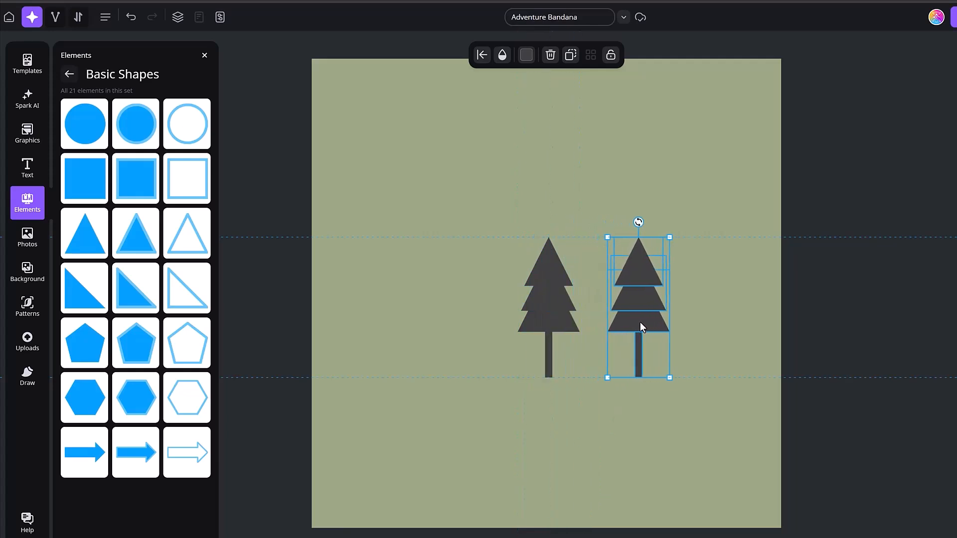
Place a duplicated tree to the left, evenly spaced from the middle tree.
drag(638, 327, 494, 327)
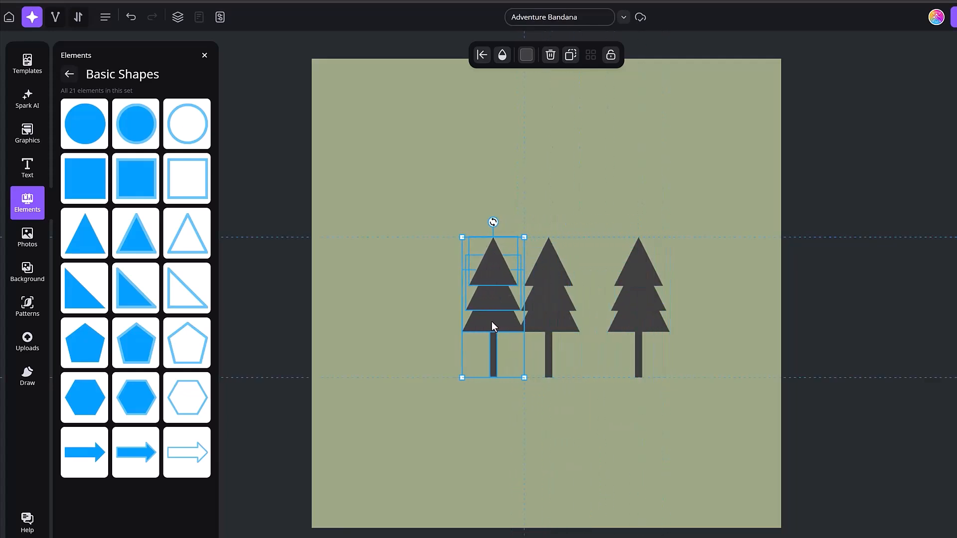
drag(493, 308, 464, 308)
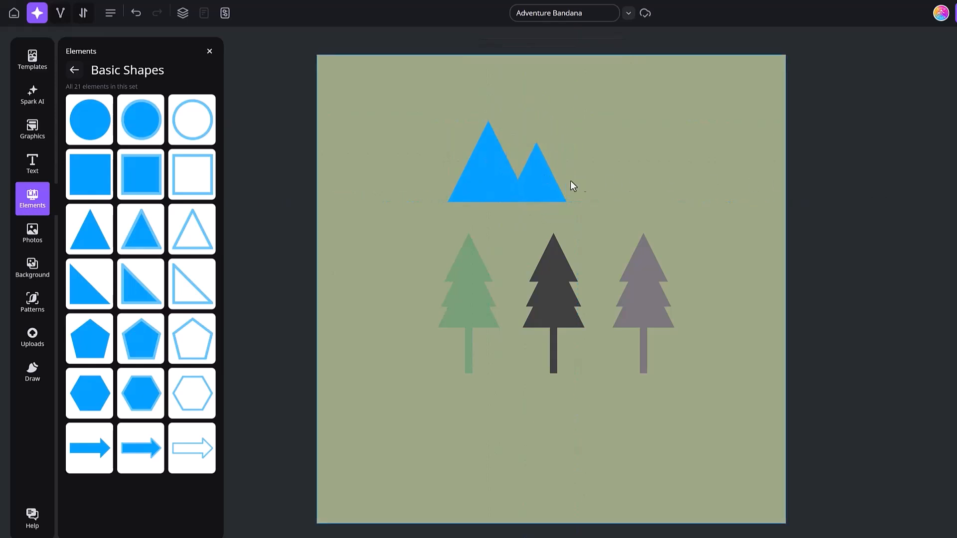
Adjust the mountain triangles' layering and close the Layers list.
click(489, 178)
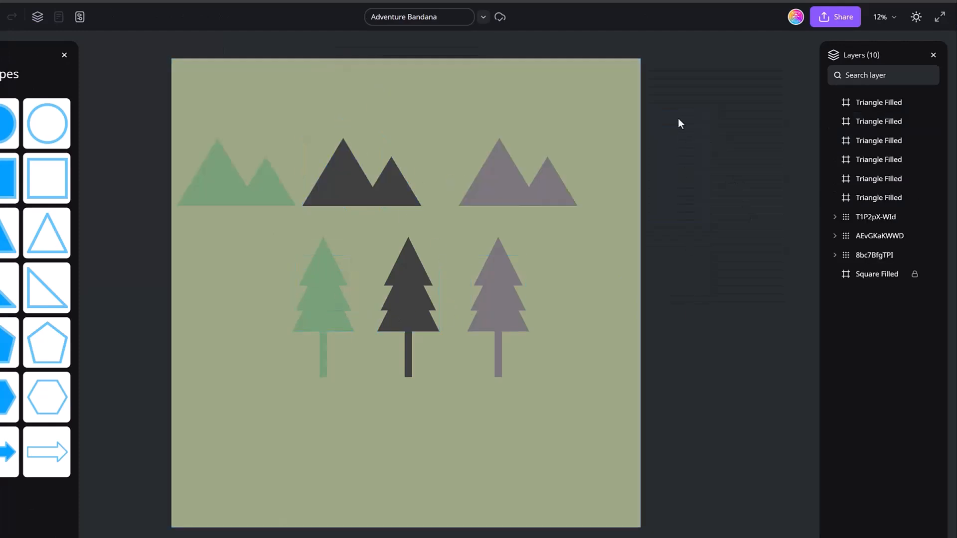
click(518, 170)
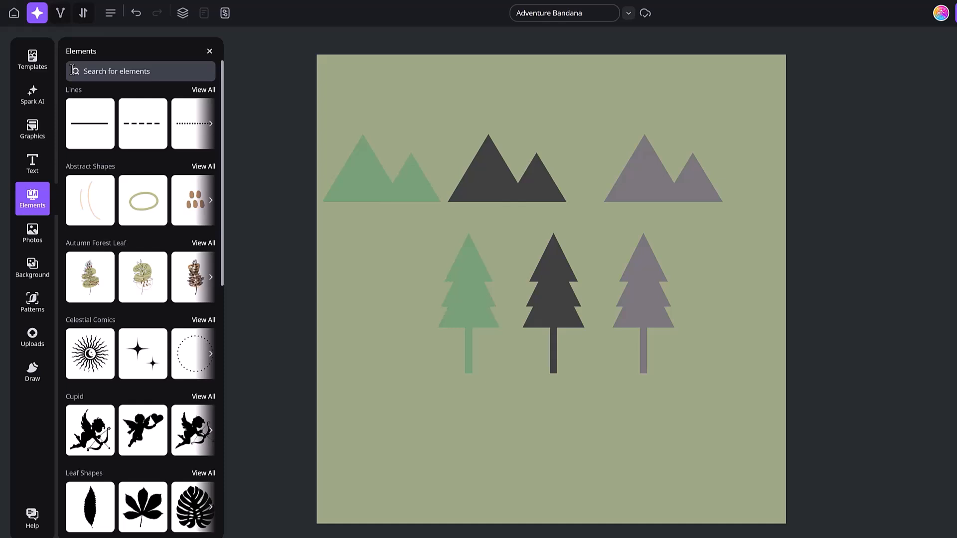
Place three enlarged wavy squiggles above the mountains, colouring one by sampling the canvas.
click(203, 166)
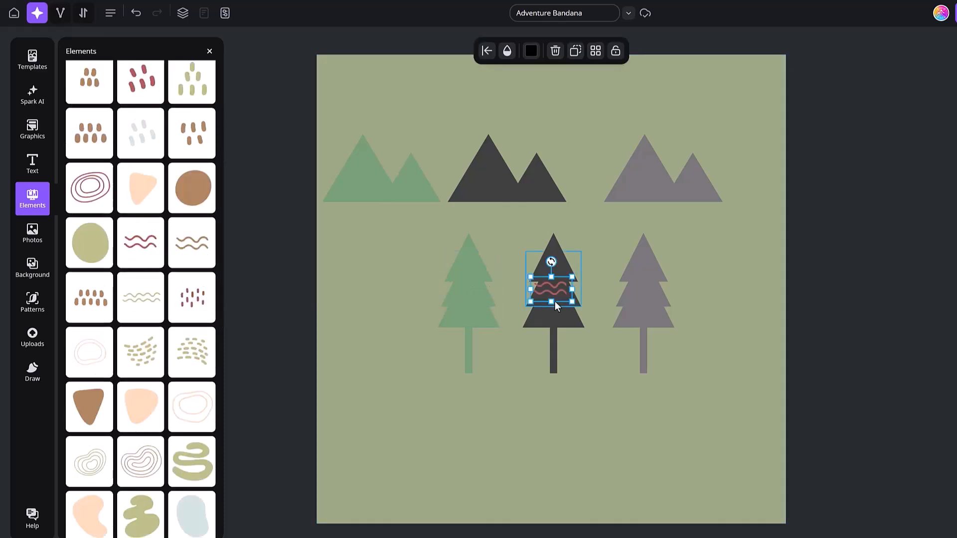
drag(552, 281, 586, 311)
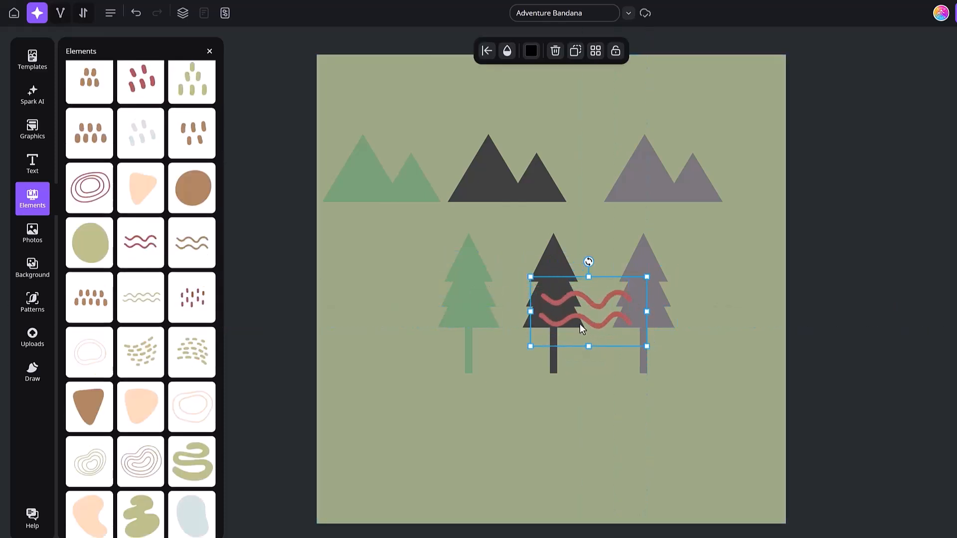
drag(586, 311, 410, 110)
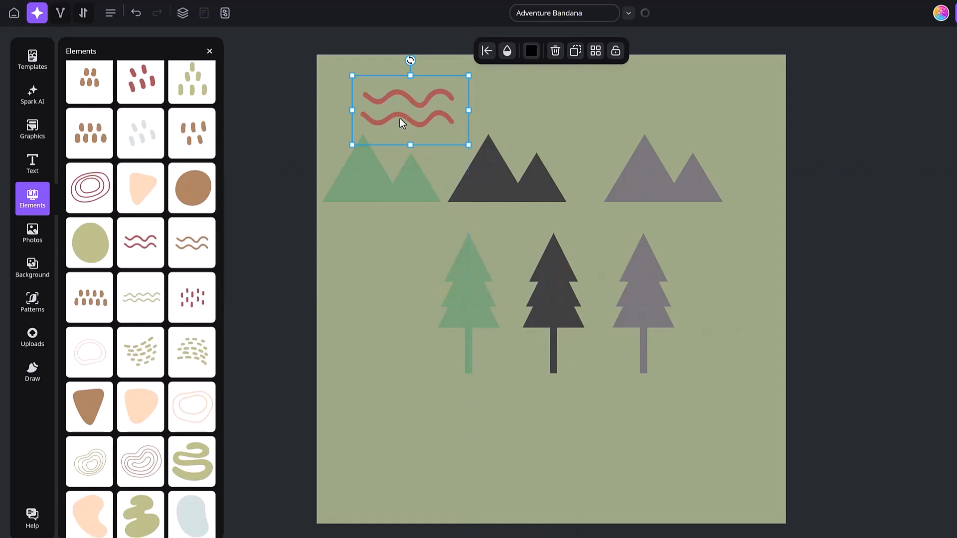
drag(409, 109, 523, 109)
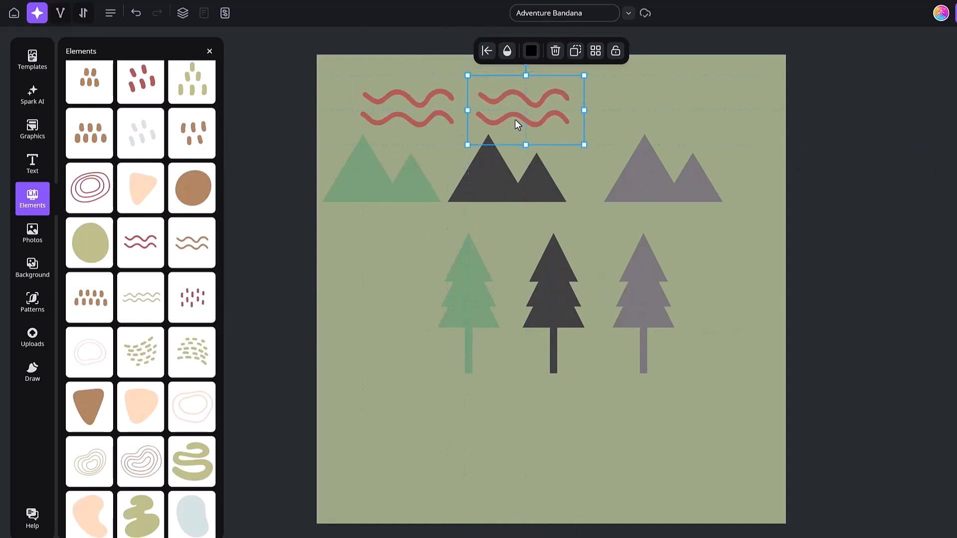
drag(521, 110, 650, 110)
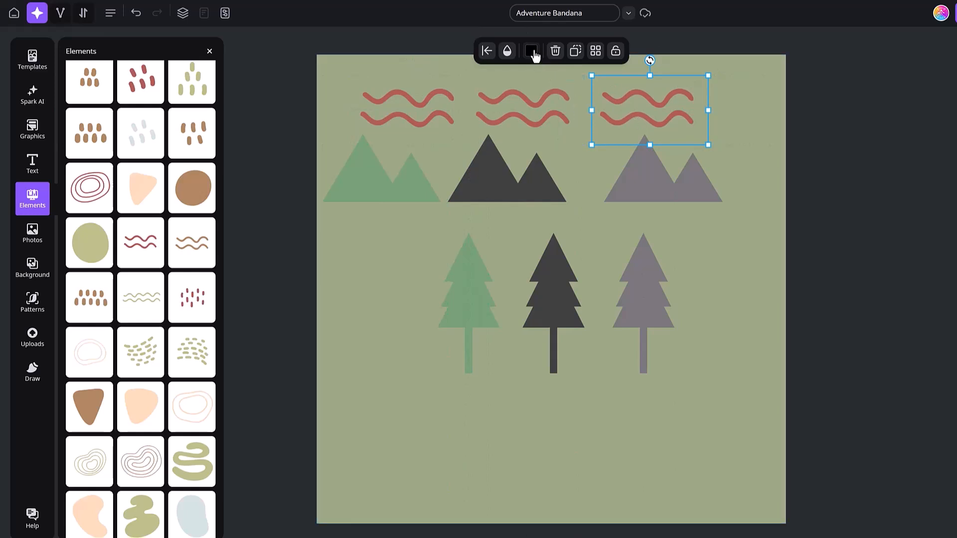
click(530, 51)
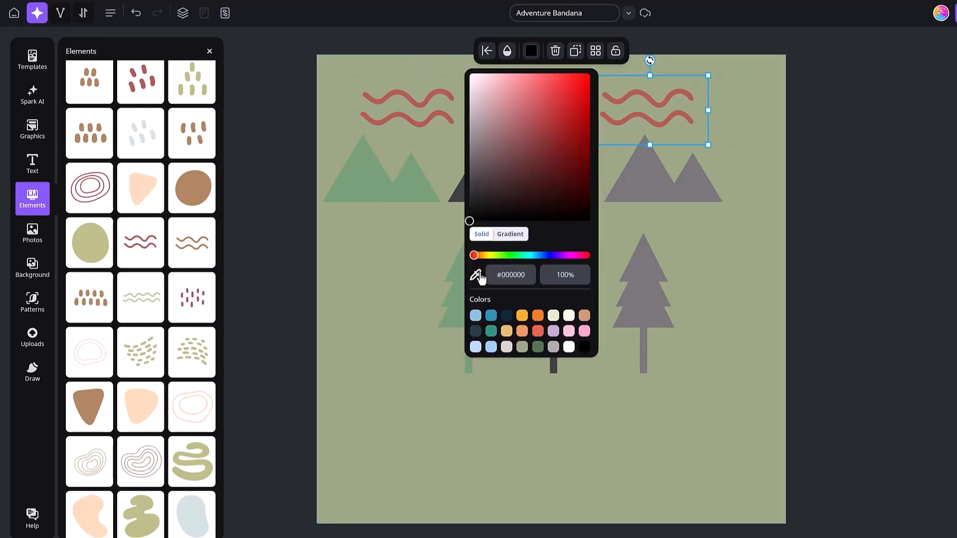
click(476, 275)
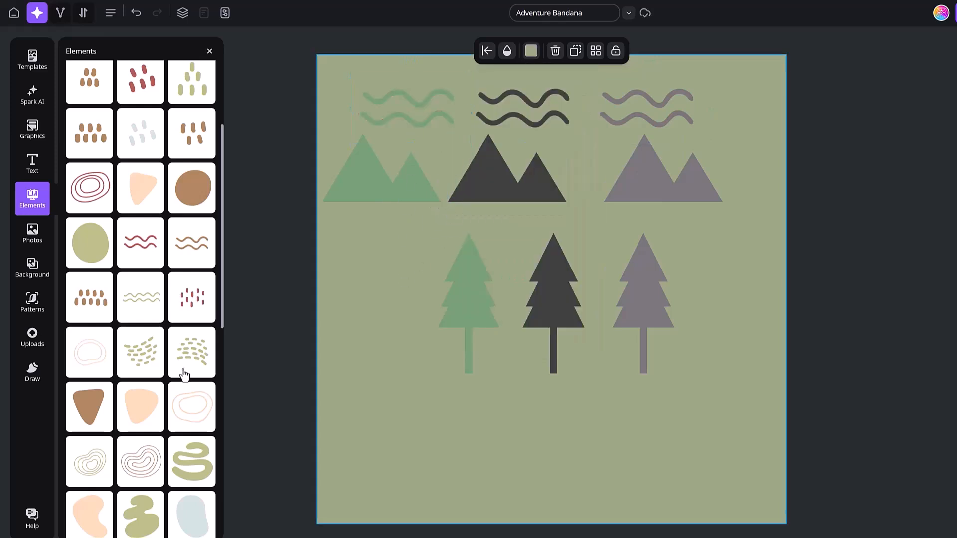
Drag a pale blue blob from Elements to the left of the trees and nudge it into place.
scroll(down, 3)
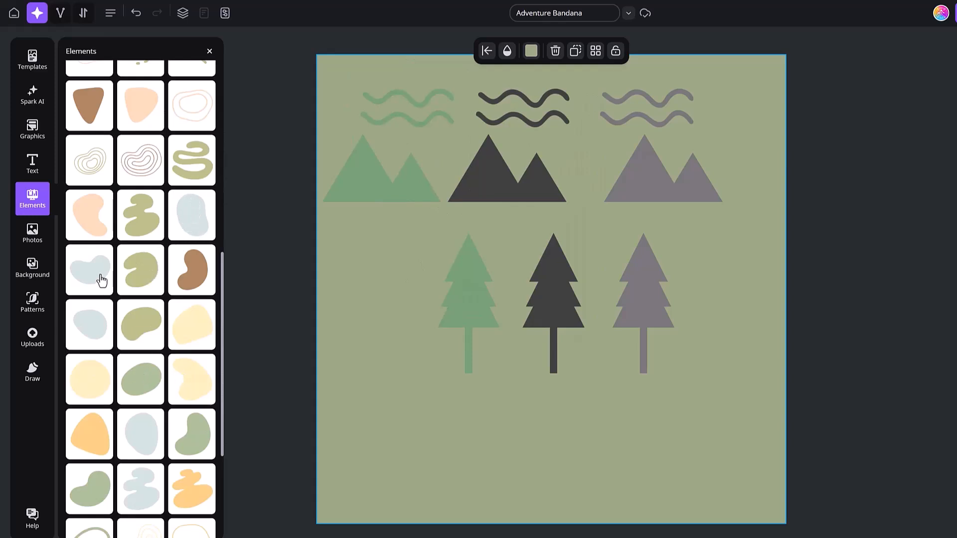
drag(88, 269, 386, 256)
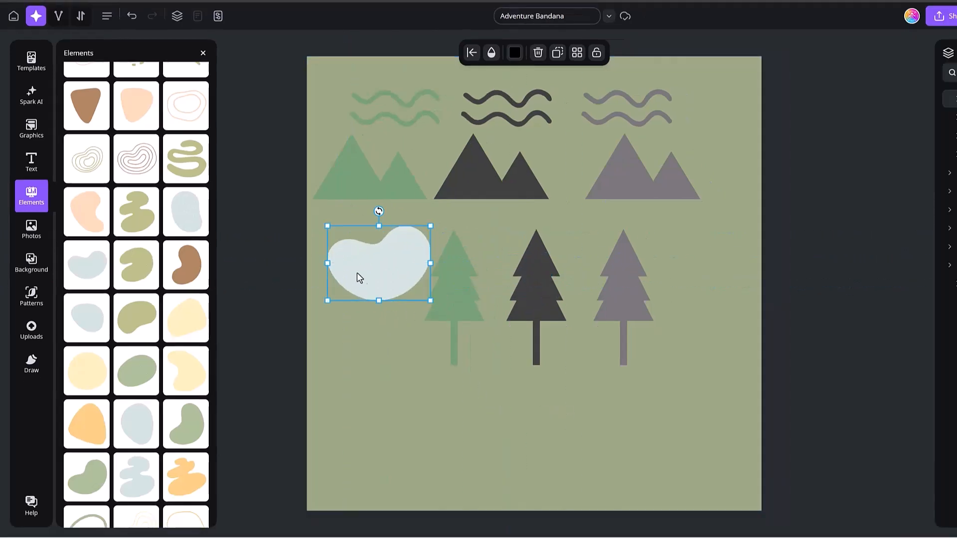
drag(379, 262, 375, 262)
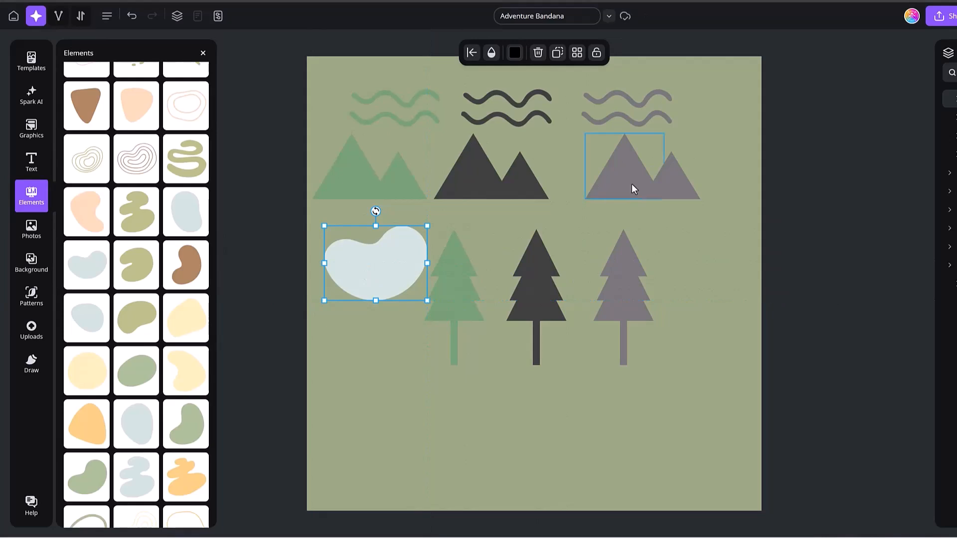
click(641, 164)
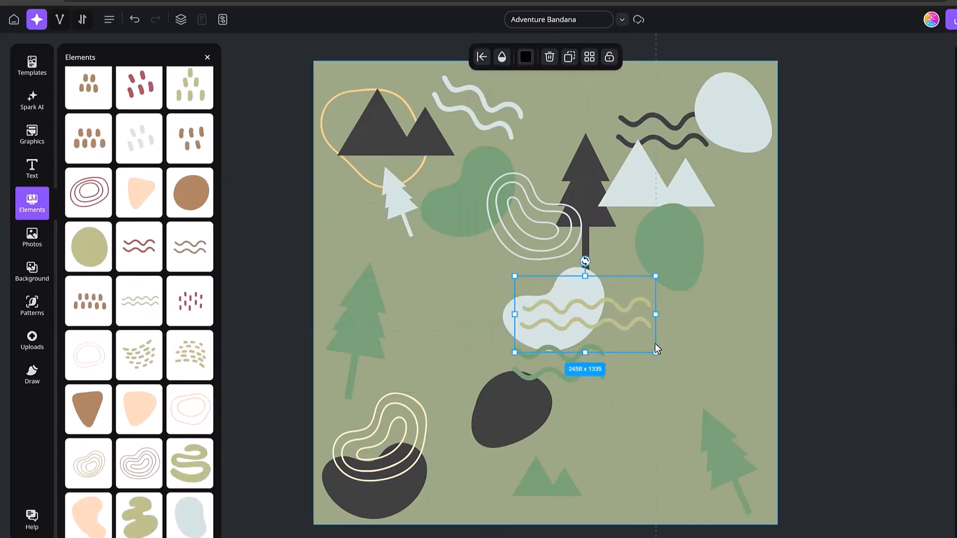
Move the yellow wavy lines left and add two small yellow mountain pairs along the top.
drag(584, 312, 381, 250)
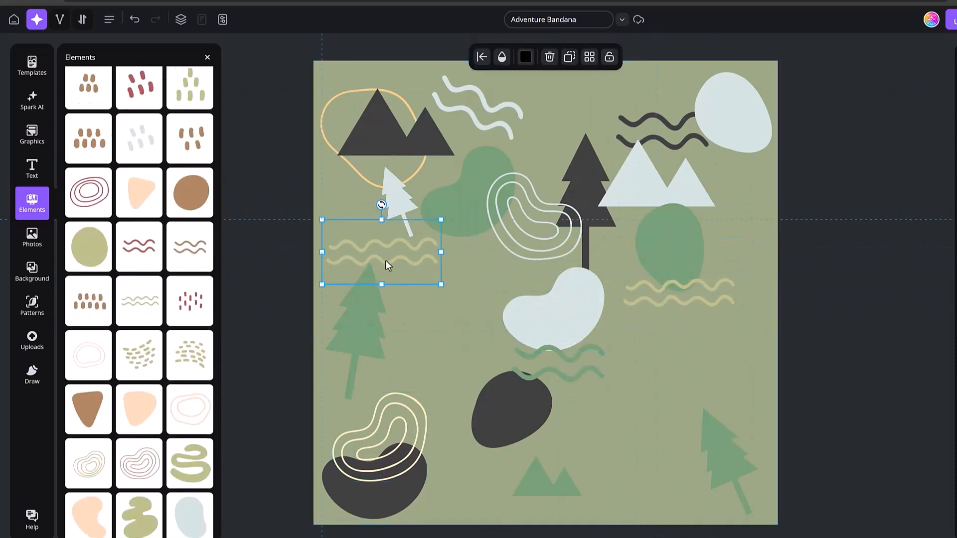
drag(381, 250, 726, 80)
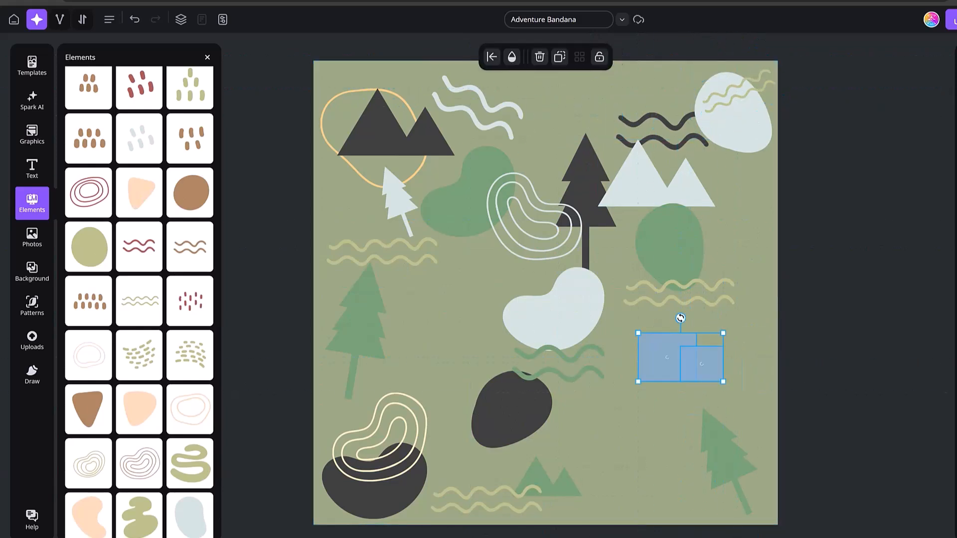
click(526, 57)
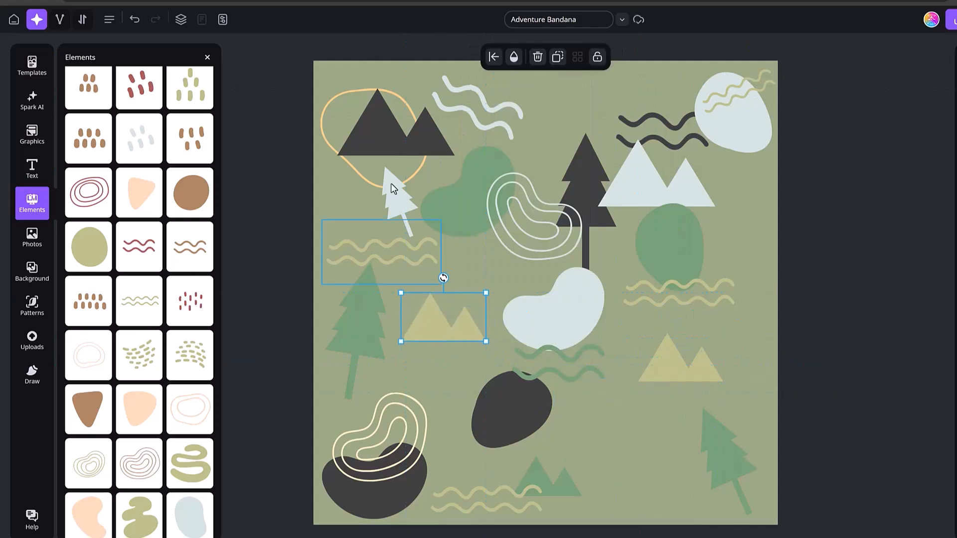
Move a green mountain pair to the right edge and enlarge the dark mountains at the bottom middle.
drag(443, 315, 738, 250)
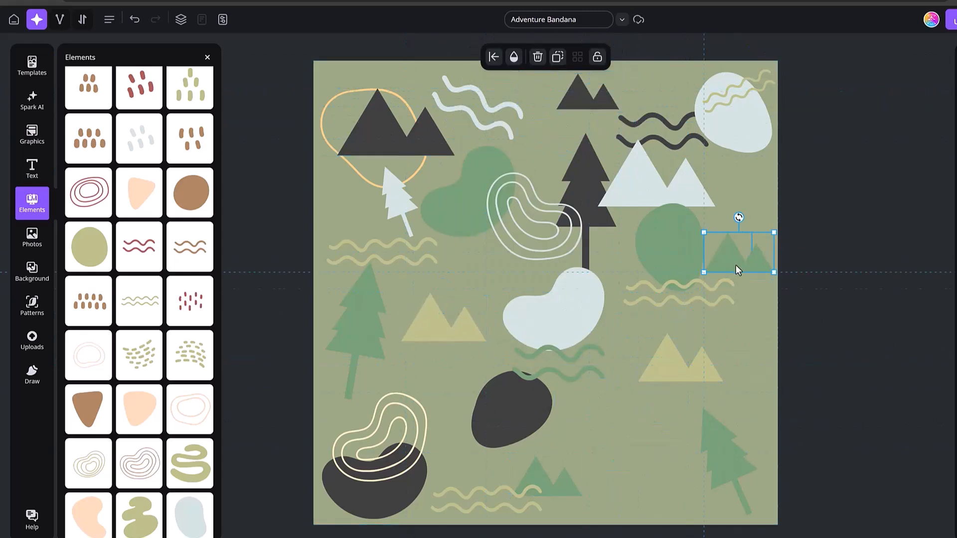
drag(739, 251, 571, 466)
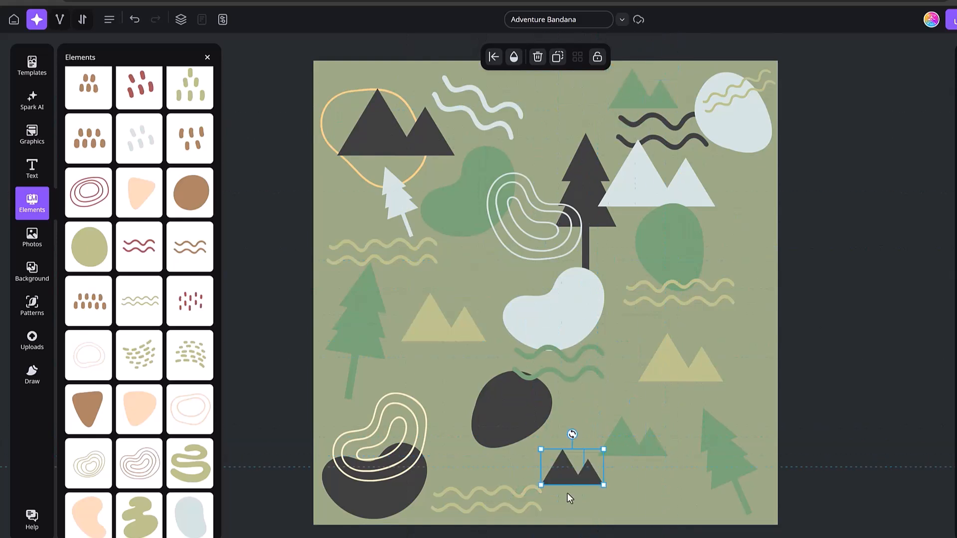
drag(572, 466, 584, 454)
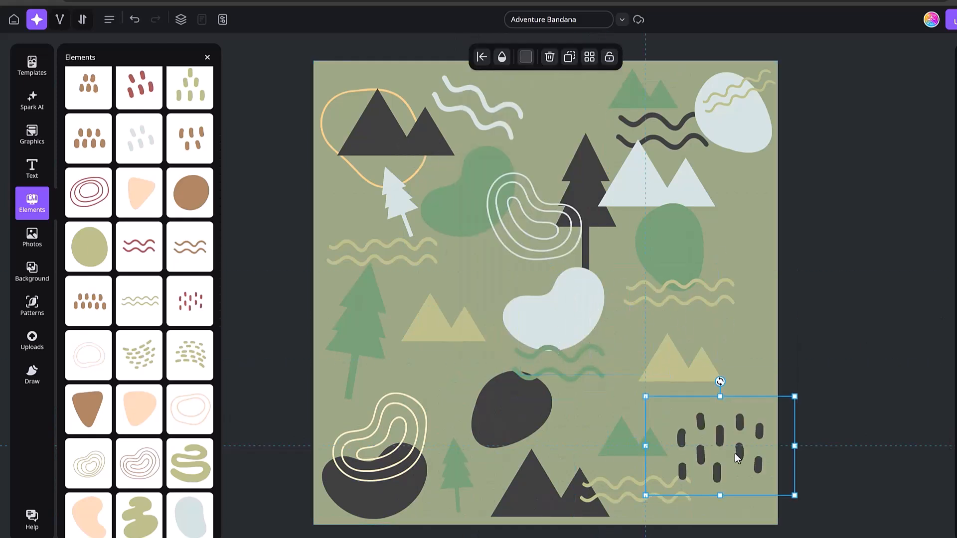
Add dark dash marks beside the yellow mountains and place the contour rings near the bottom right.
drag(735, 446, 451, 322)
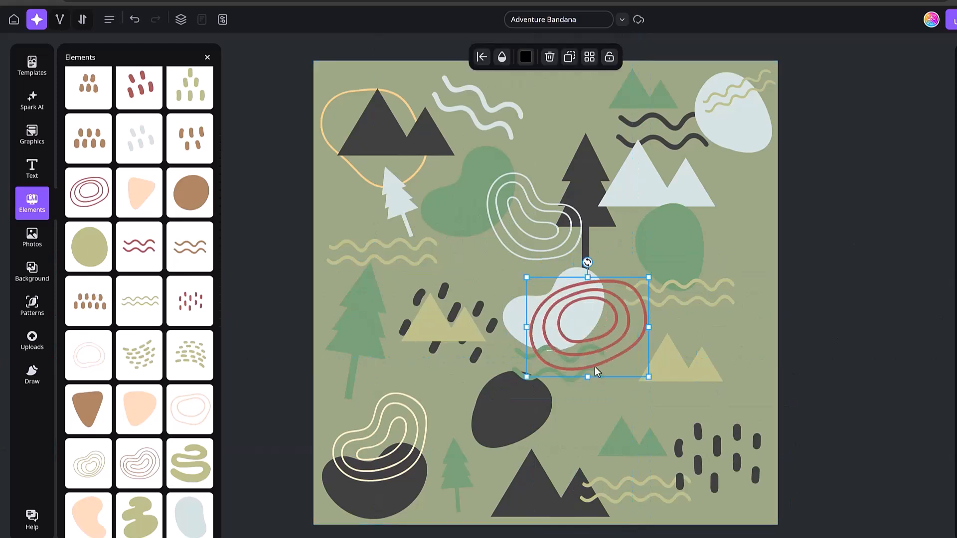
drag(586, 323, 724, 241)
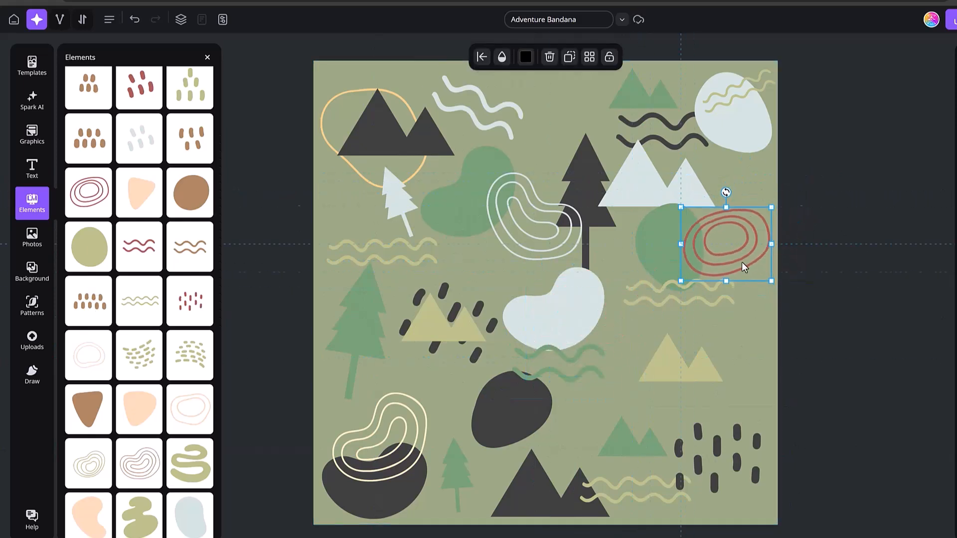
drag(725, 239, 601, 421)
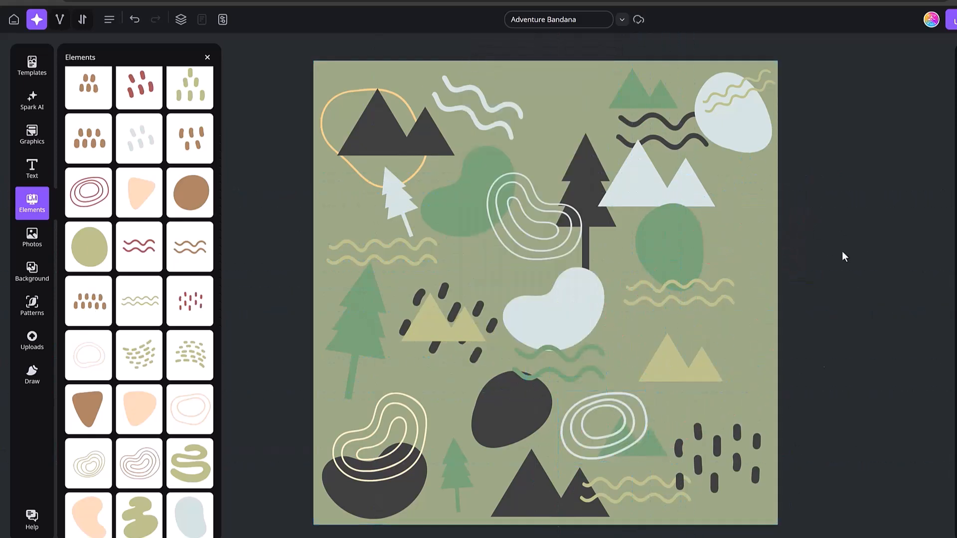
Put an enlarged peach triangle on the blue blob and a pale blue tree at the right edge.
click(546, 299)
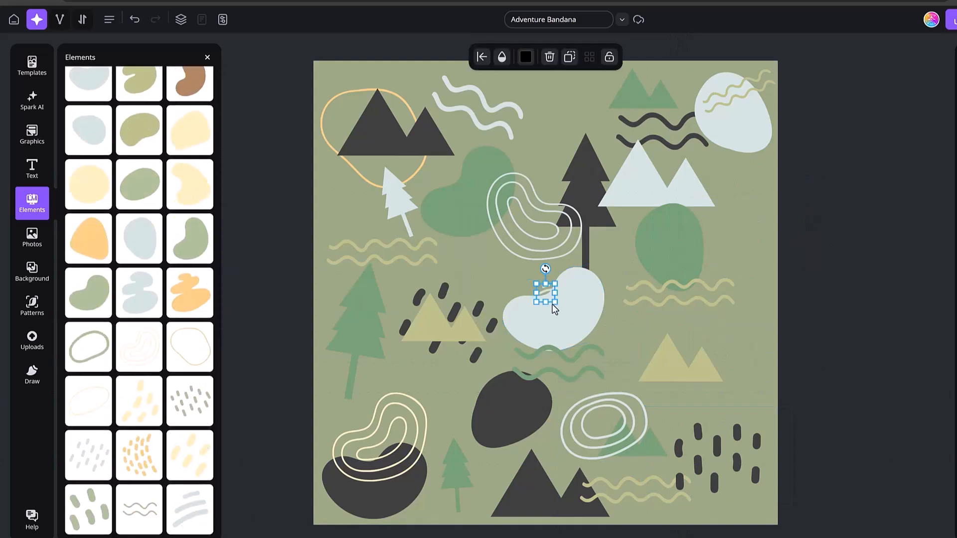
drag(543, 293, 345, 92)
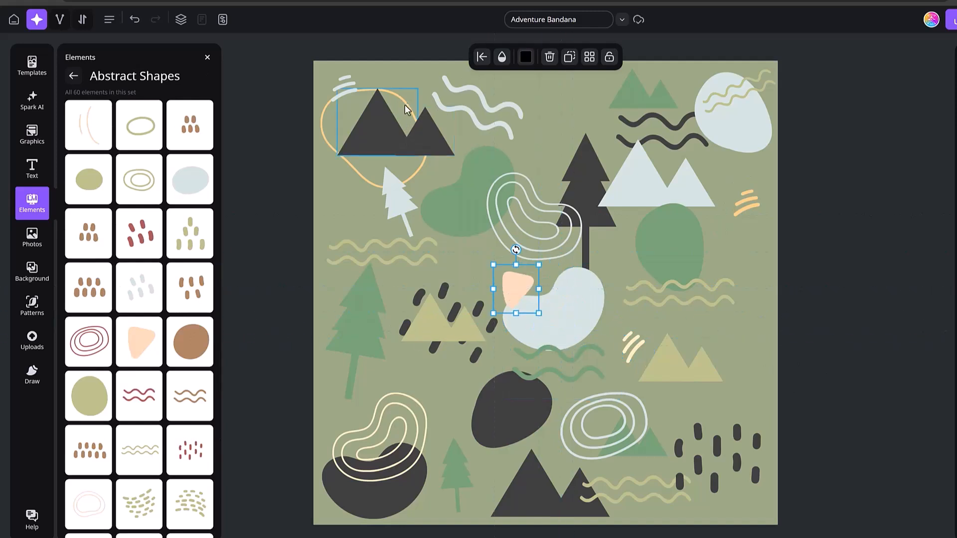
click(525, 57)
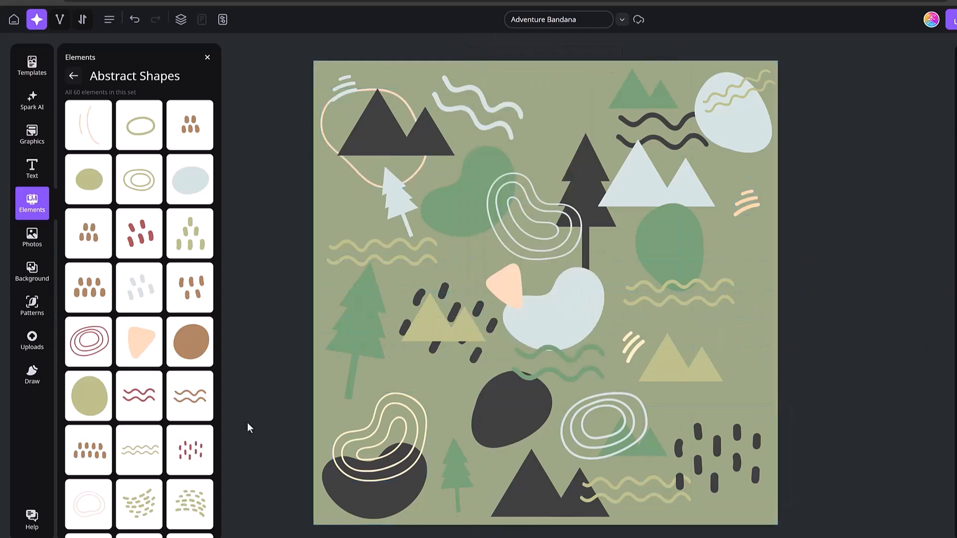
drag(740, 320, 766, 311)
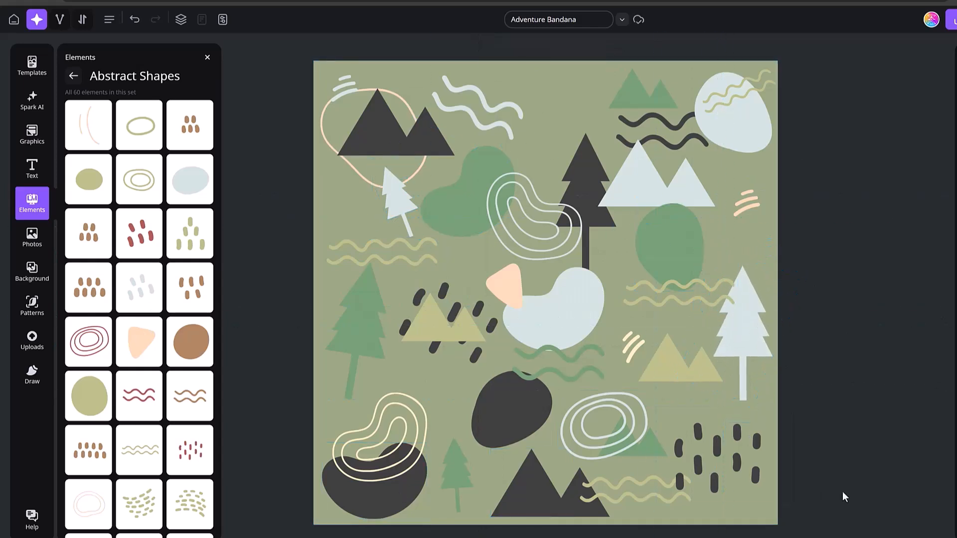
Download the finished tile design as a JPG through the Share menu.
click(180, 19)
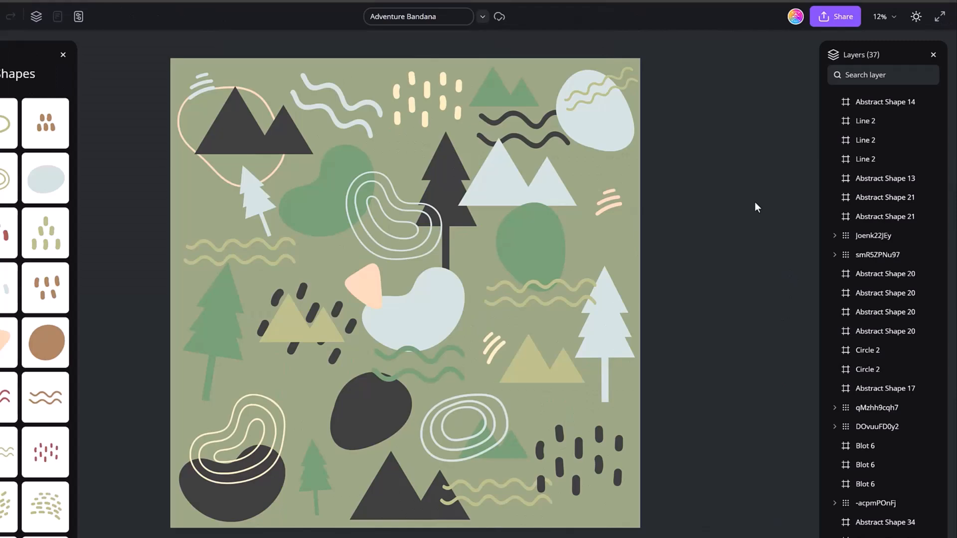
click(835, 17)
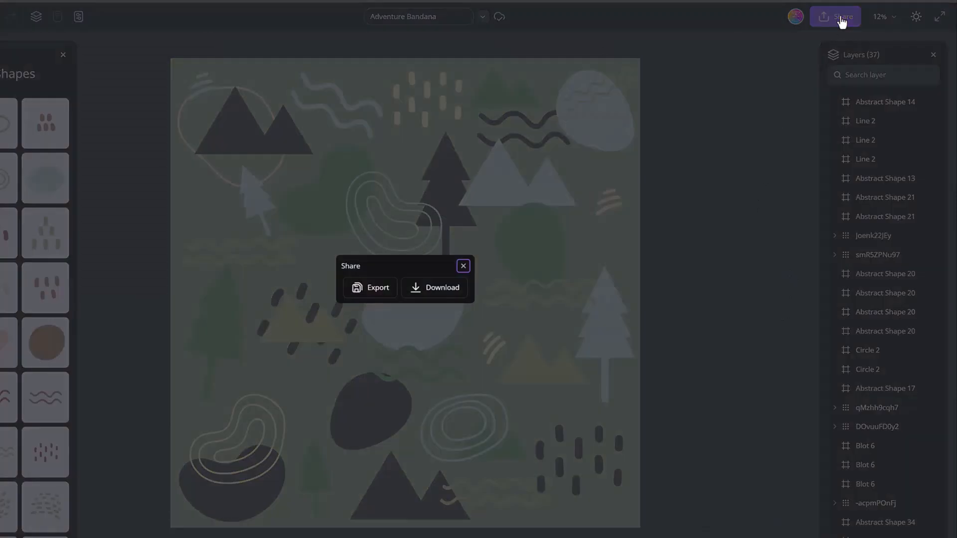
click(434, 287)
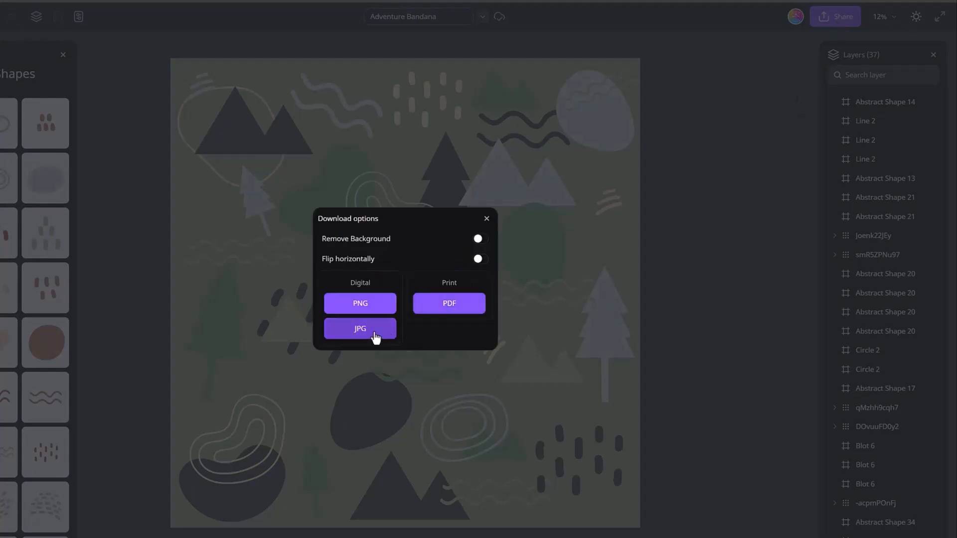
click(360, 328)
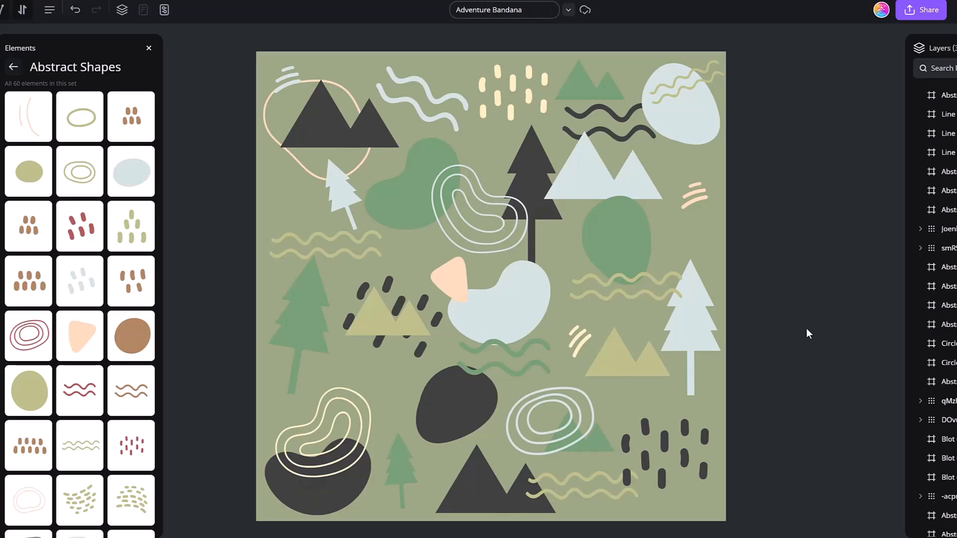
mouse_move(811, 336)
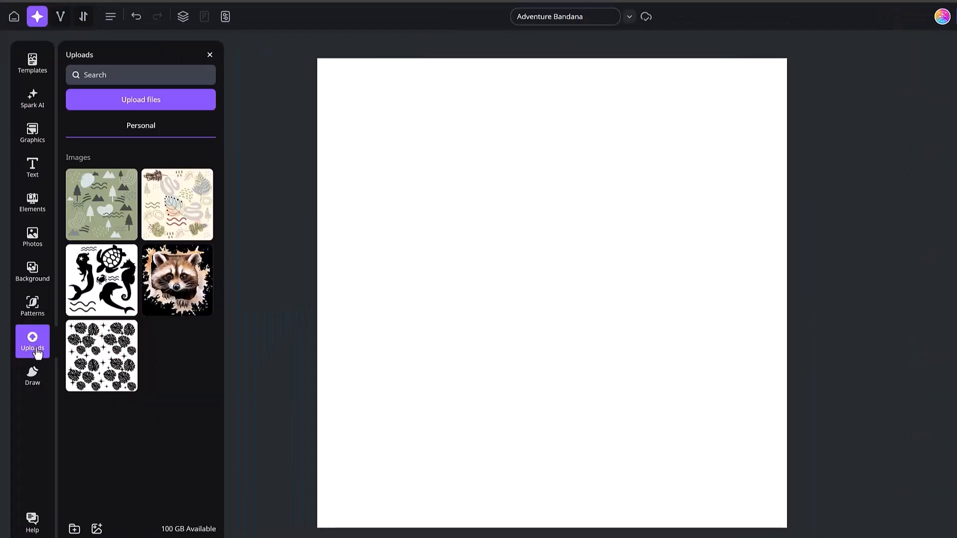
mouse_move(154, 108)
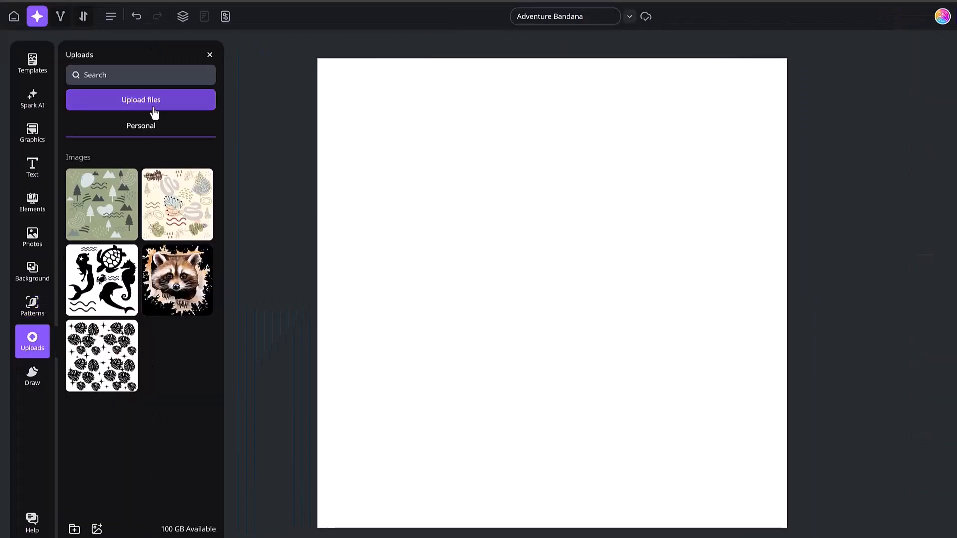
Upload the saved tile JPG onto a fresh blank canvas.
click(140, 100)
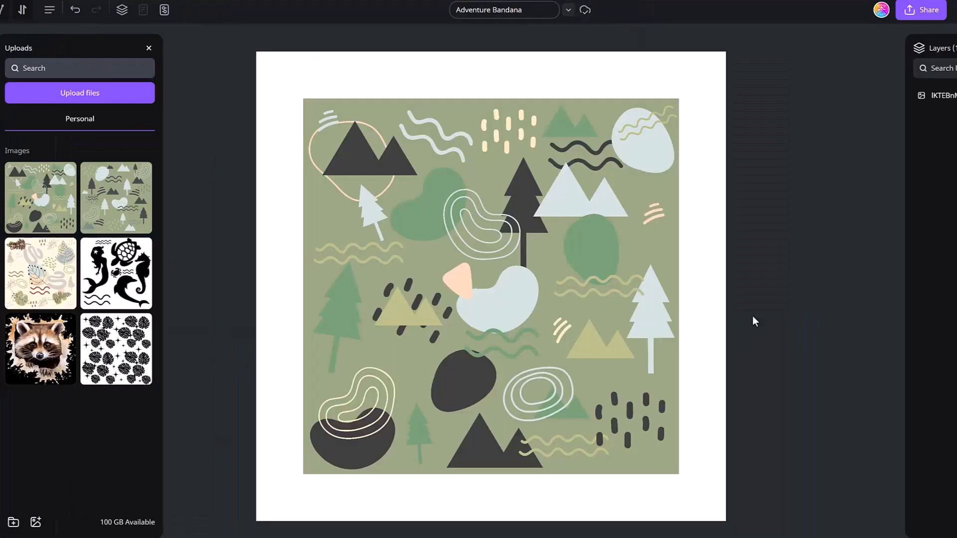
Repeat the olive tile as a 2×2 background pattern covering the whole page.
click(491, 240)
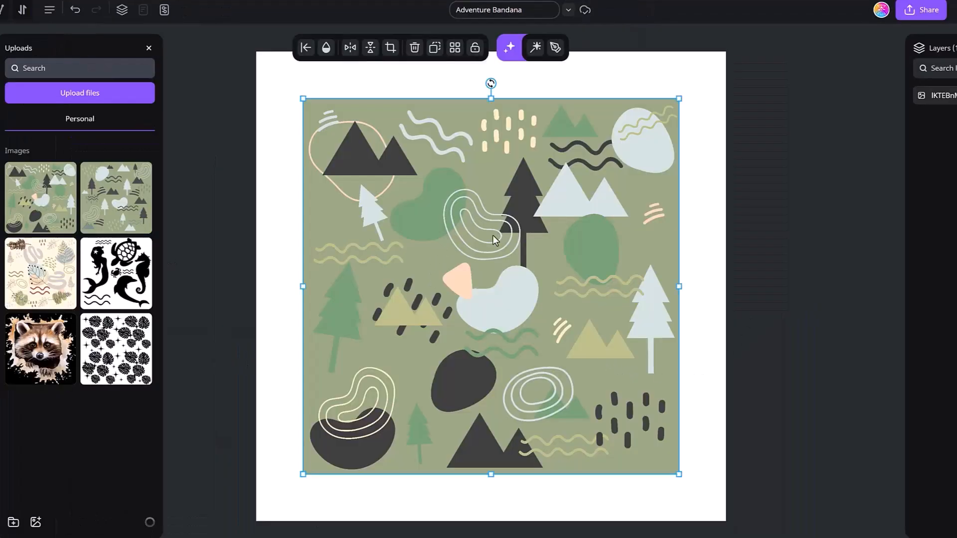
mouse_move(458, 148)
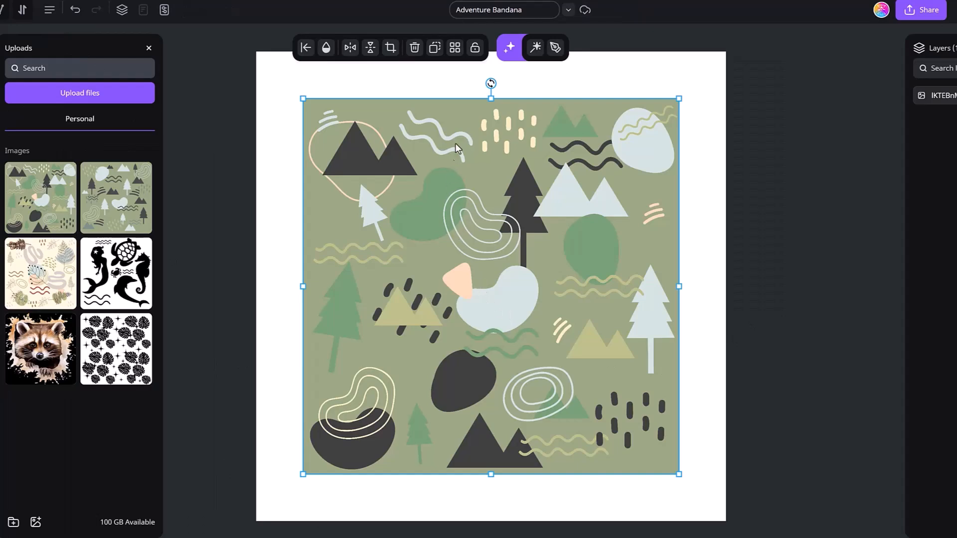
mouse_move(455, 47)
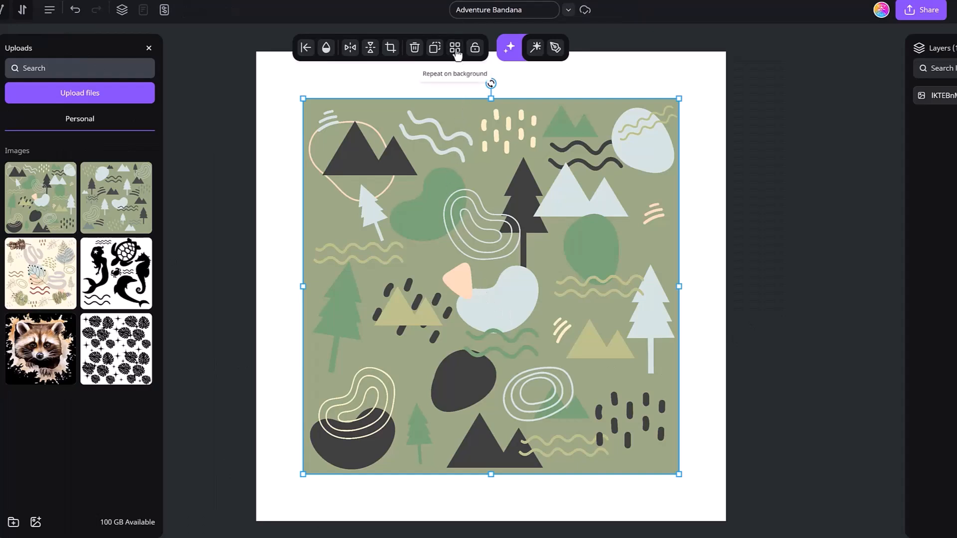
mouse_move(457, 56)
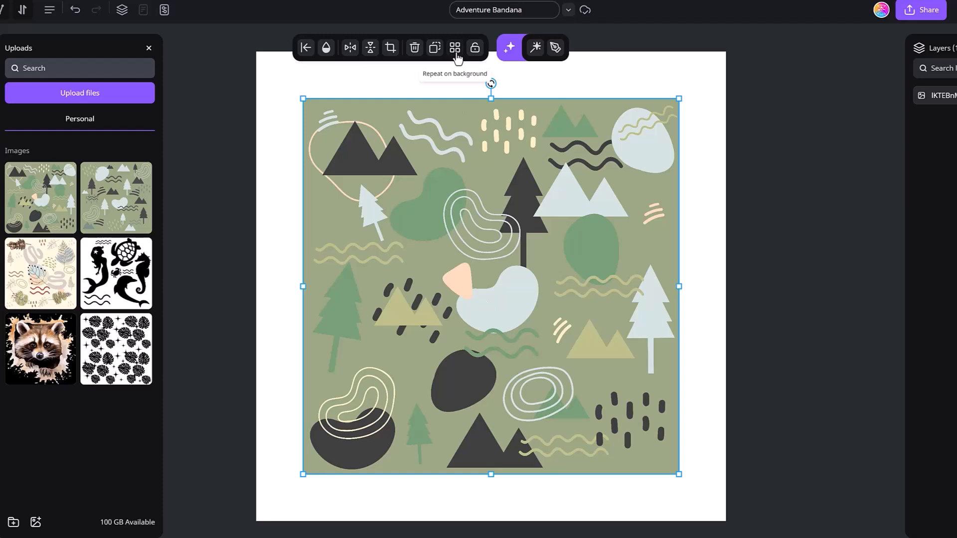
click(455, 48)
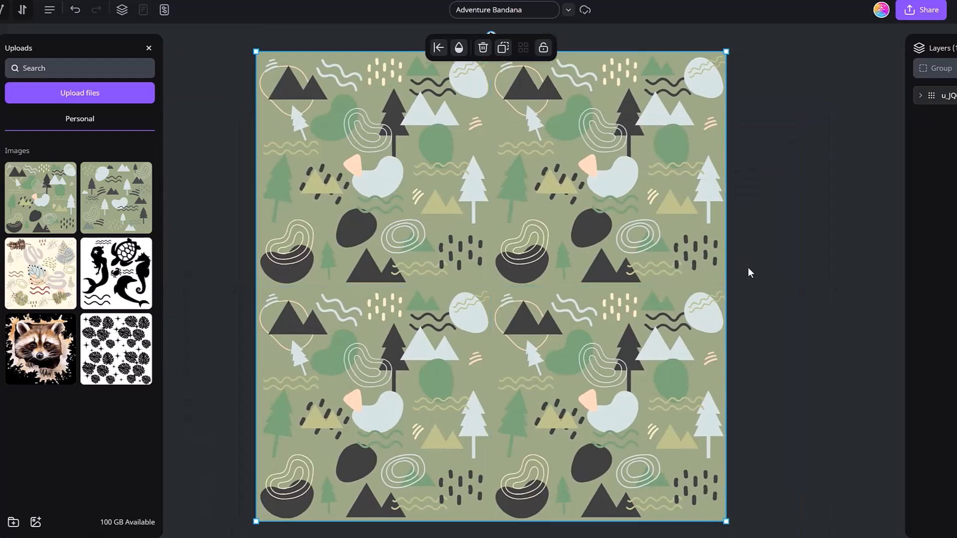
mouse_move(787, 302)
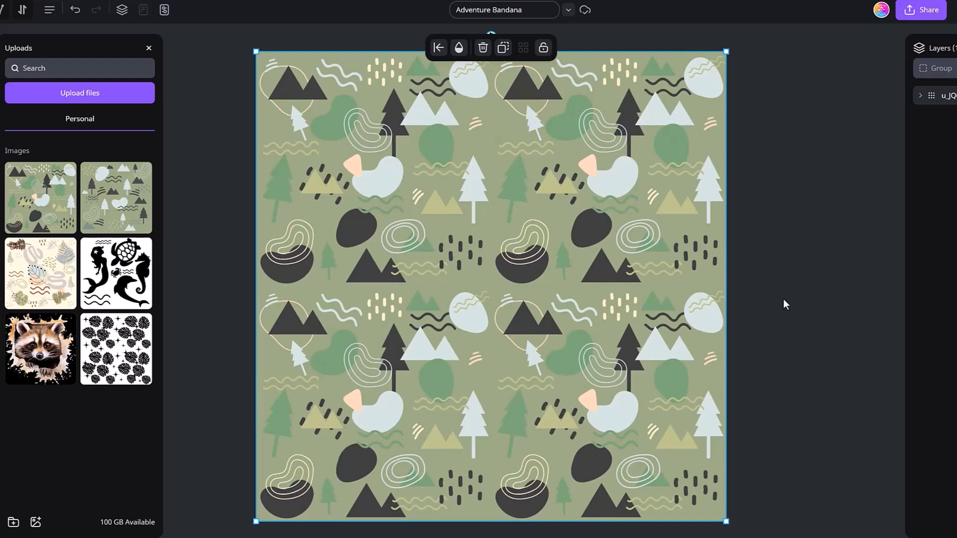
mouse_move(733, 336)
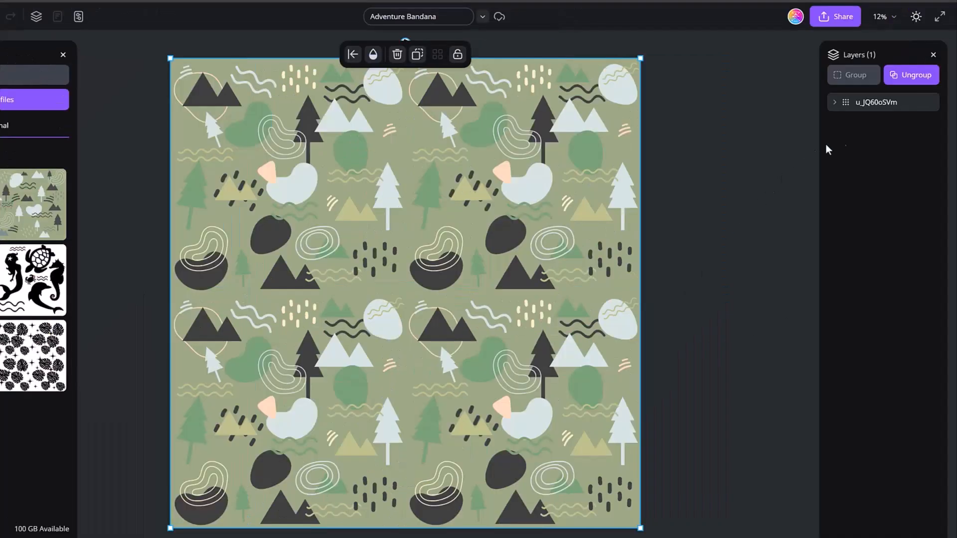
Ungroup the repeated pattern into four tiles and nudge their seams closed while zoomed in.
click(910, 75)
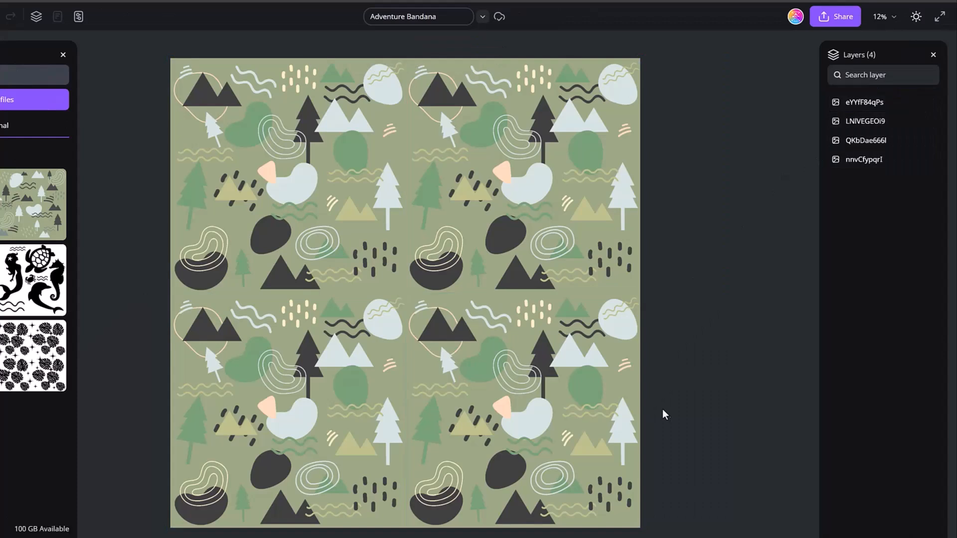
click(881, 17)
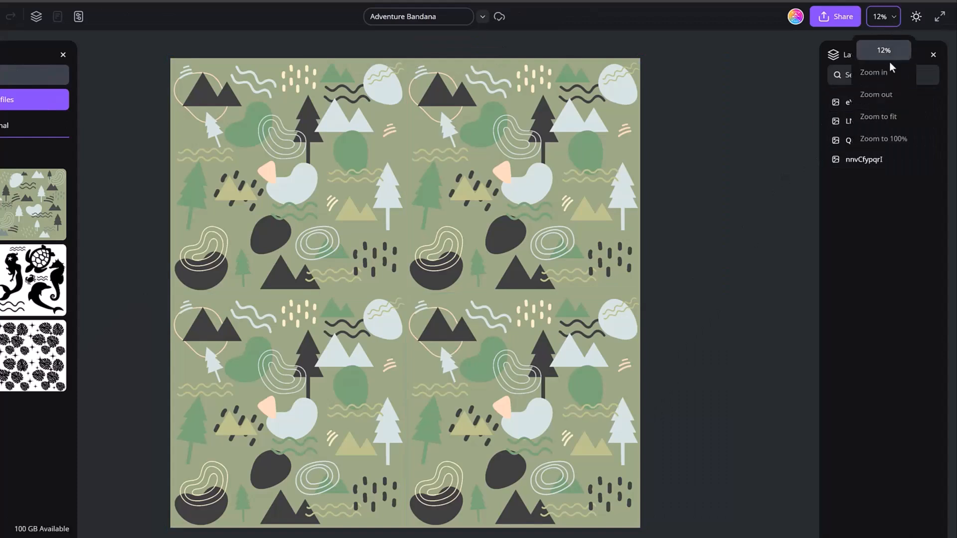
click(873, 72)
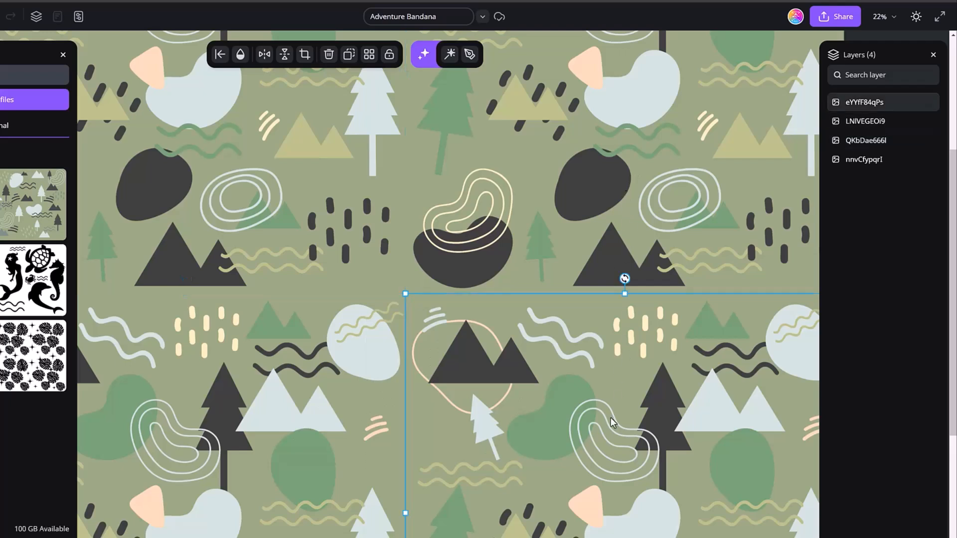
key(Left)
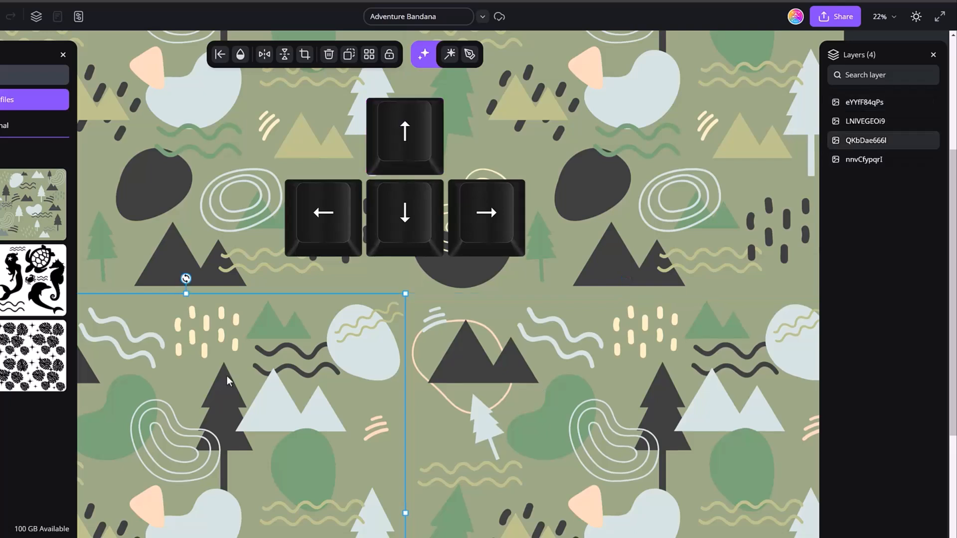
mouse_move(273, 219)
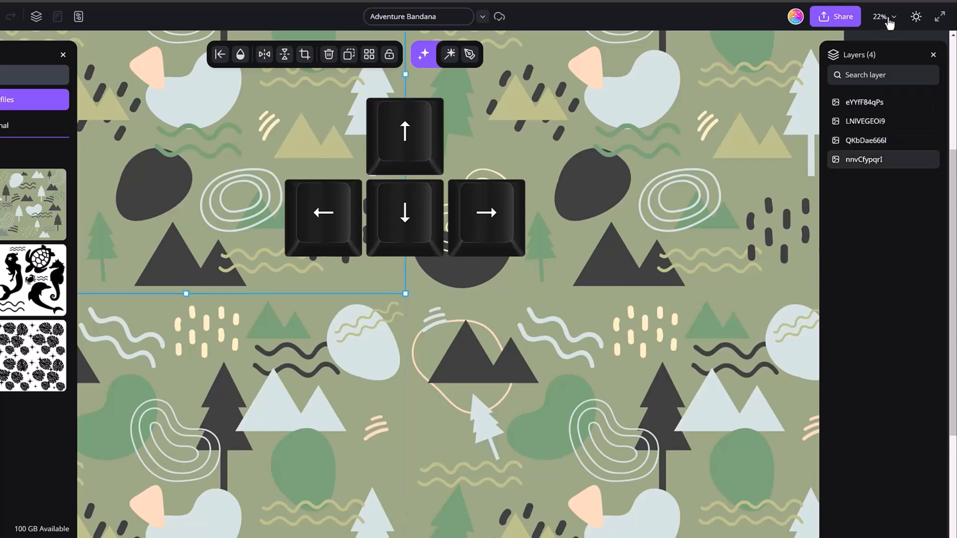
click(881, 17)
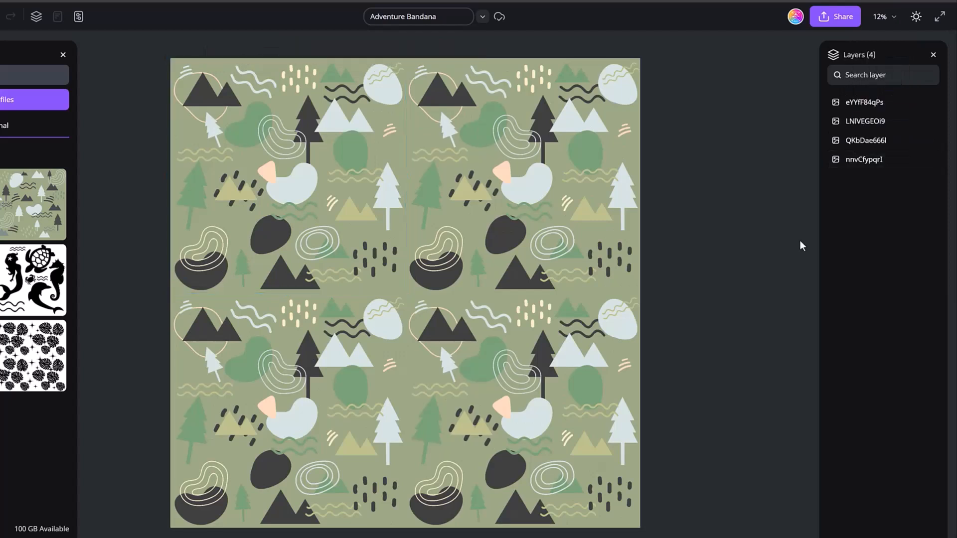
mouse_move(786, 140)
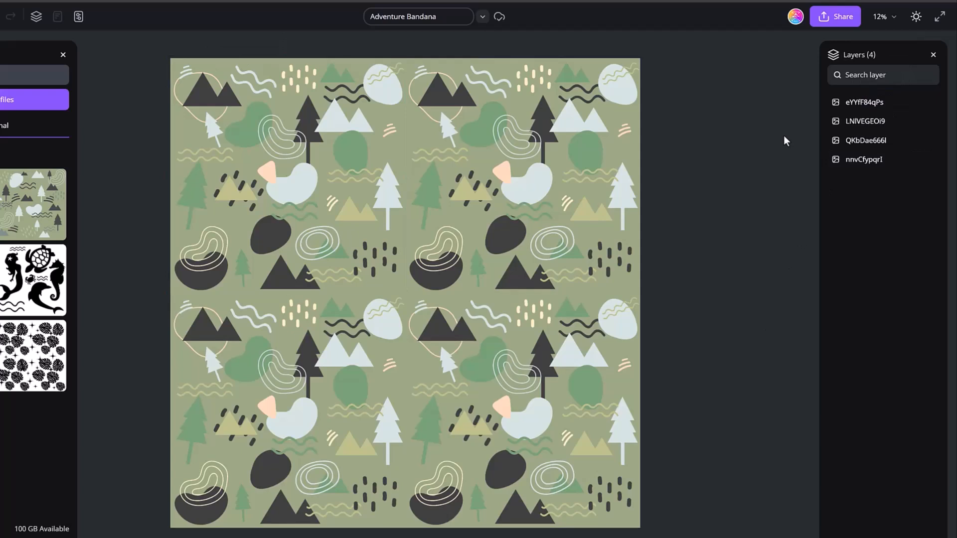
mouse_move(652, 62)
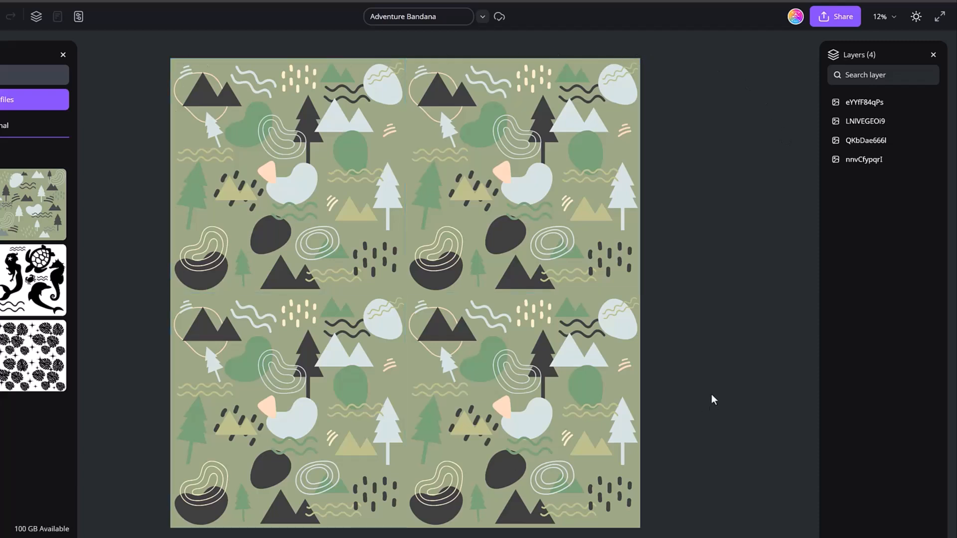
click(881, 17)
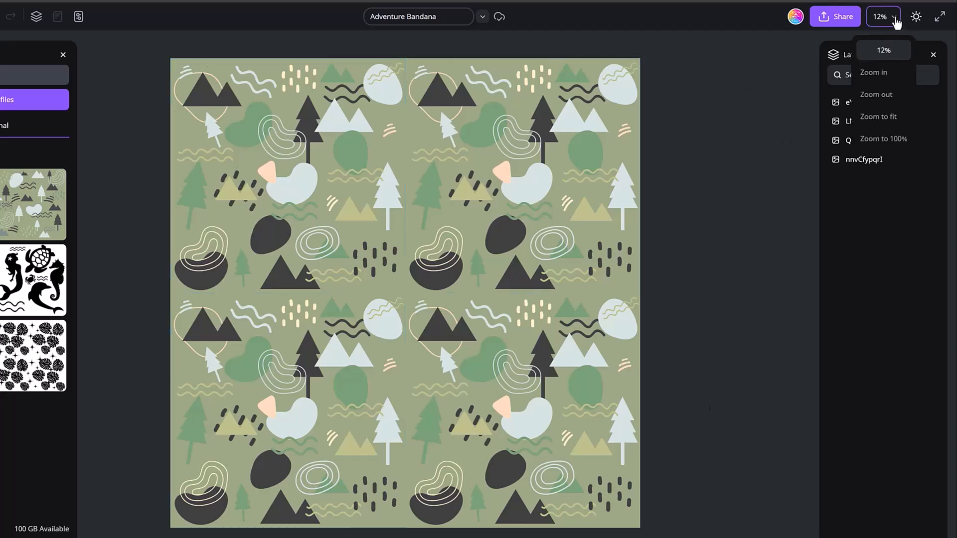
click(874, 71)
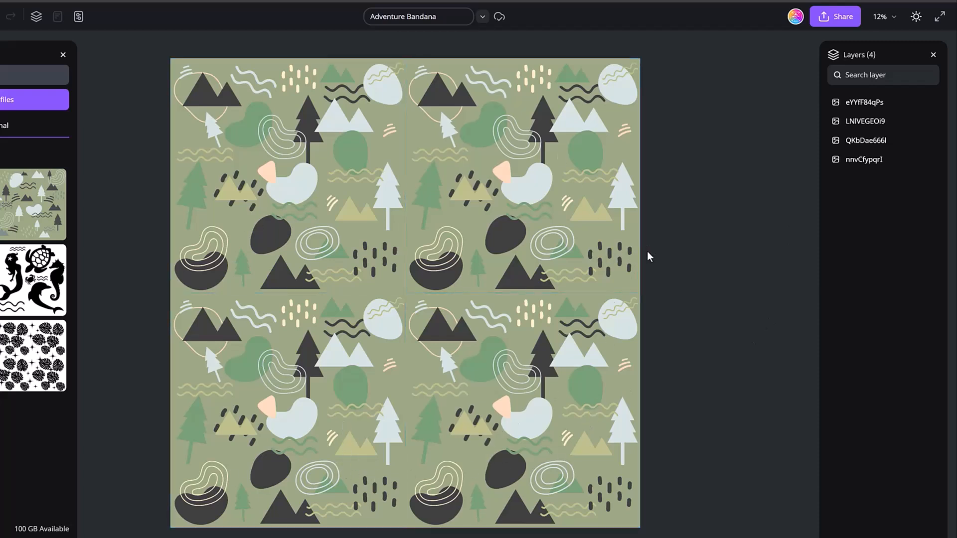
Add a brown dots shape from Abstract Shapes and try it over the lower and upper right tiles.
click(32, 201)
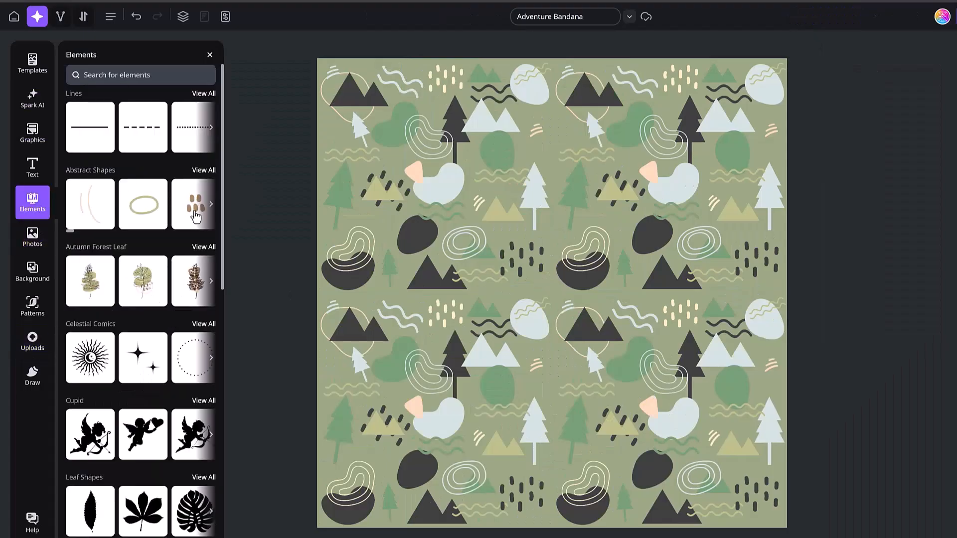
click(192, 203)
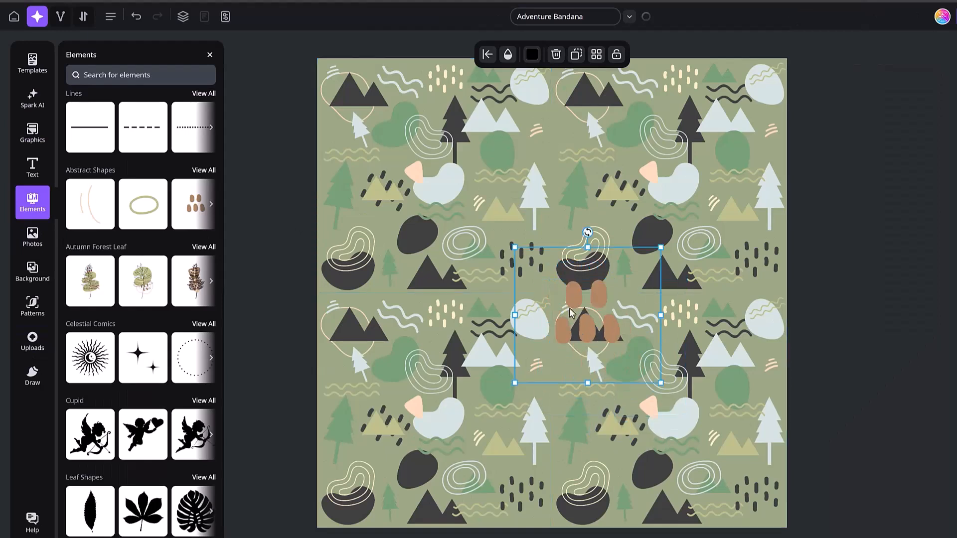
drag(587, 314, 613, 436)
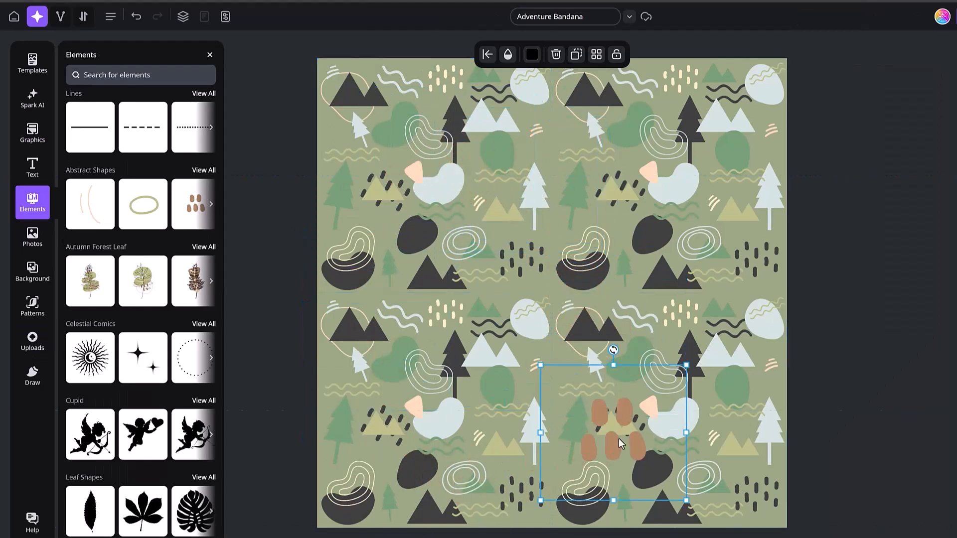
drag(616, 442, 736, 287)
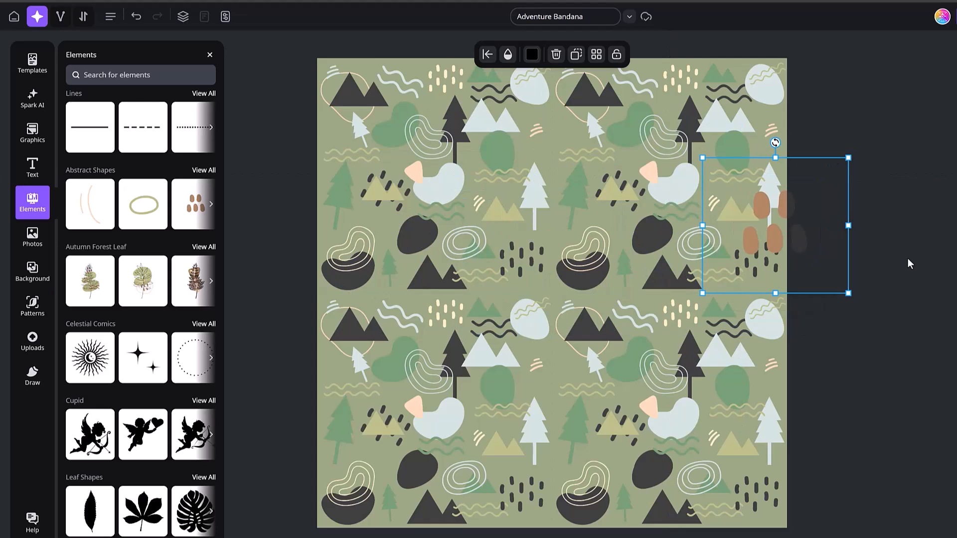
mouse_move(785, 254)
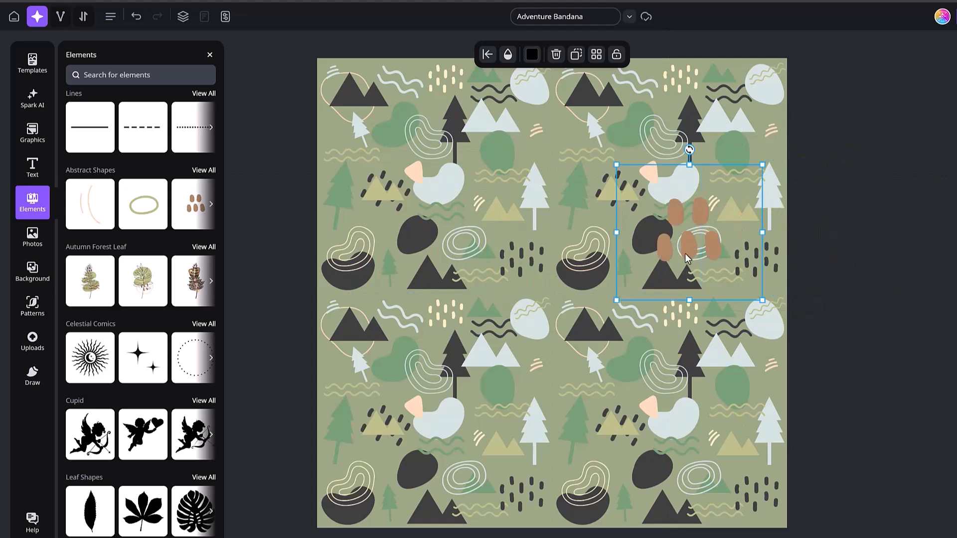
drag(689, 257, 662, 323)
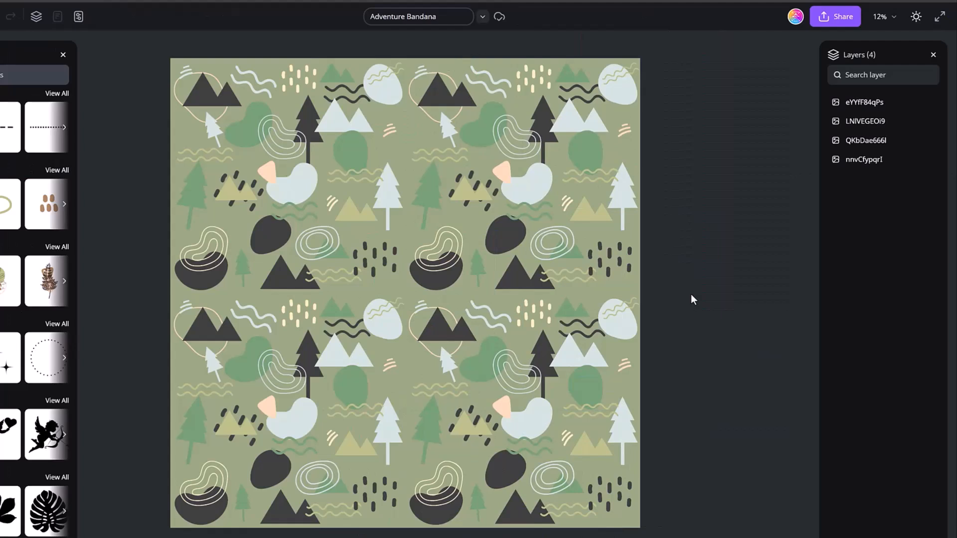
click(835, 16)
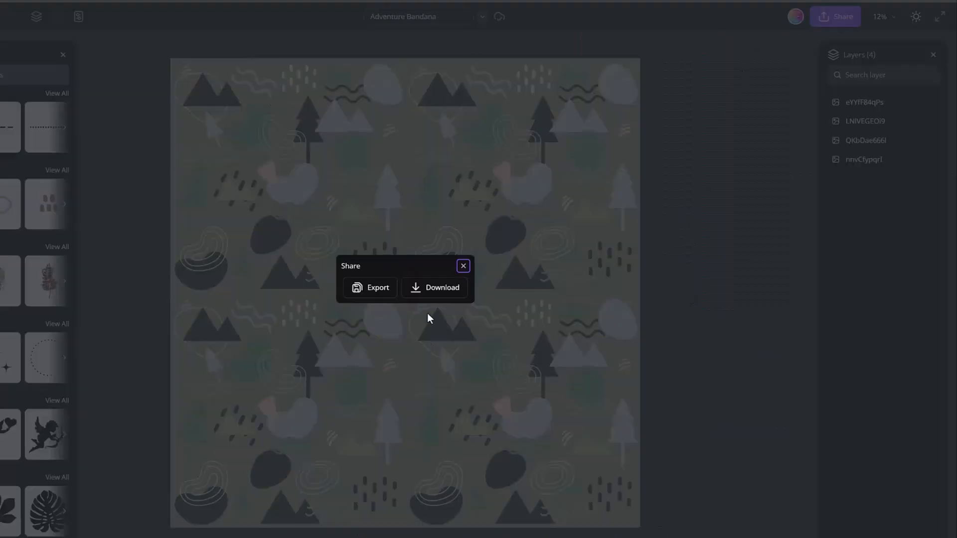
click(462, 266)
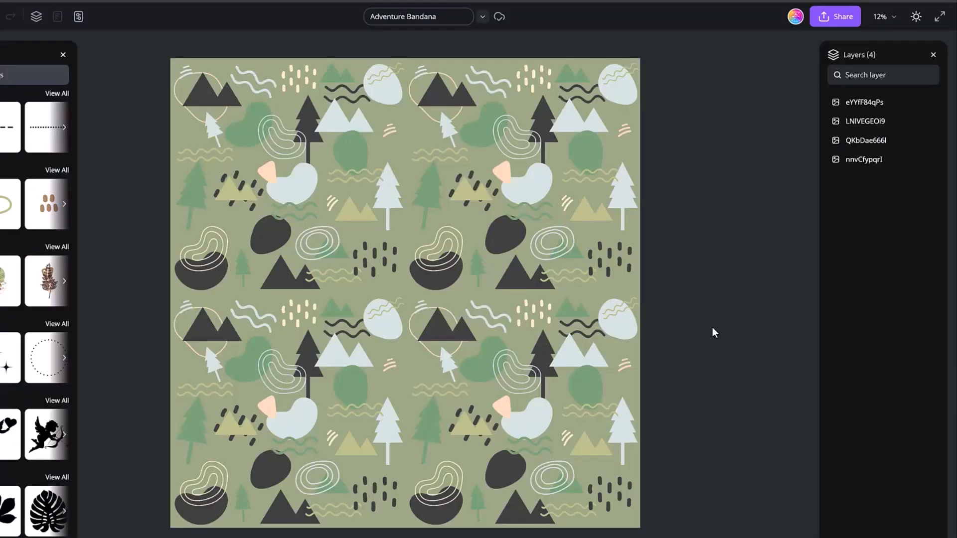